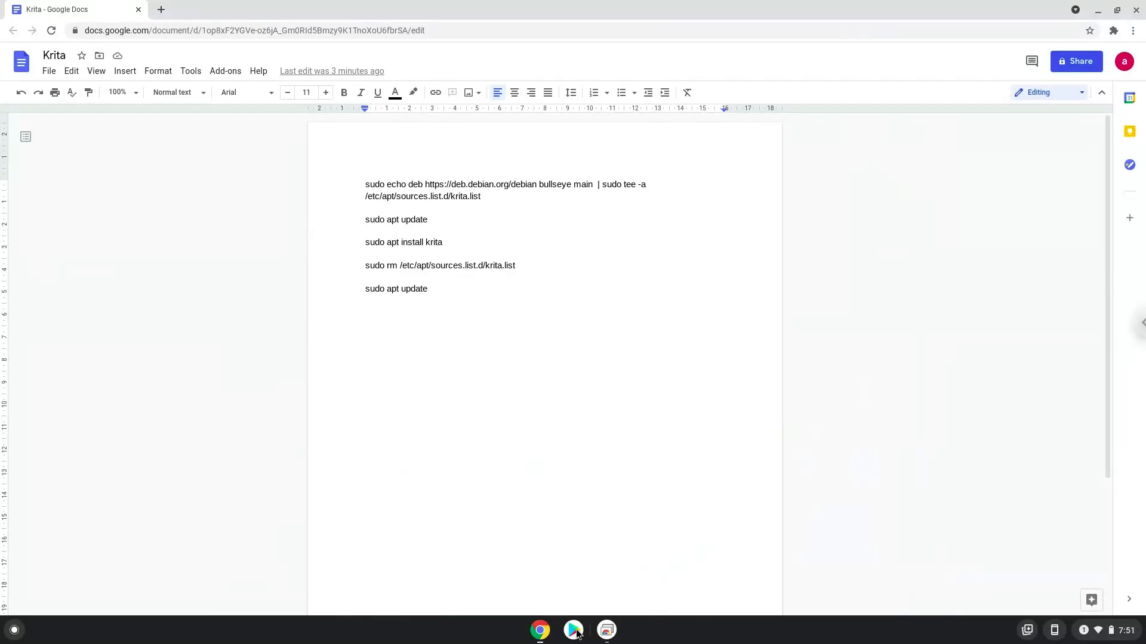
Step: Search 'krita' in the Play Store and install Krita from its listing
{"action": "left_click", "coordinate": [574, 630]}
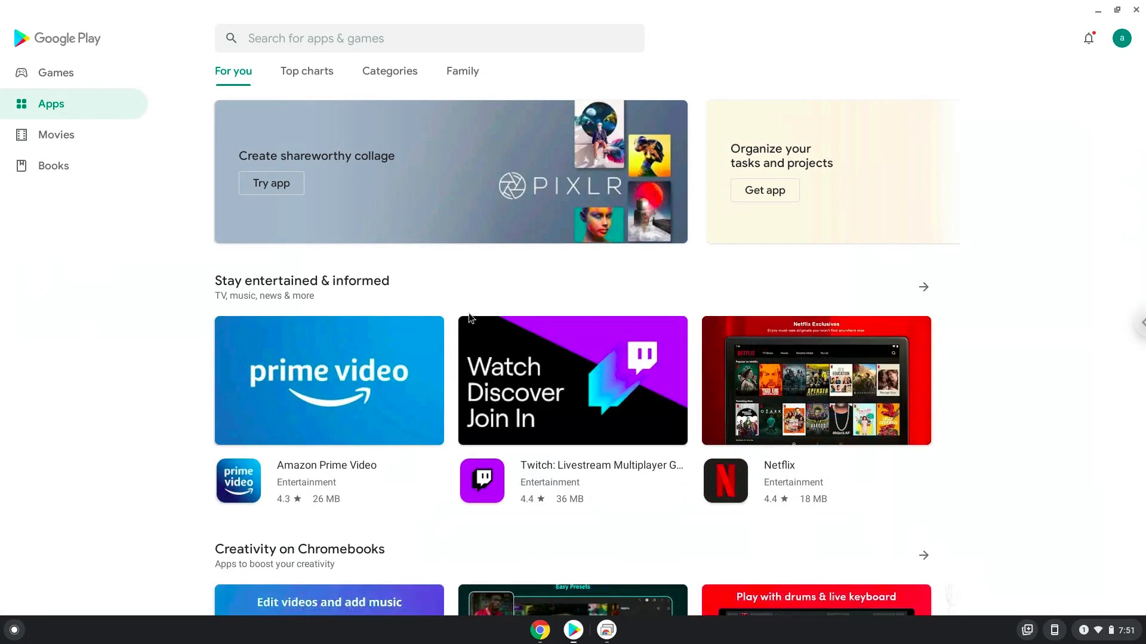
{"action": "type", "text": "krita"}
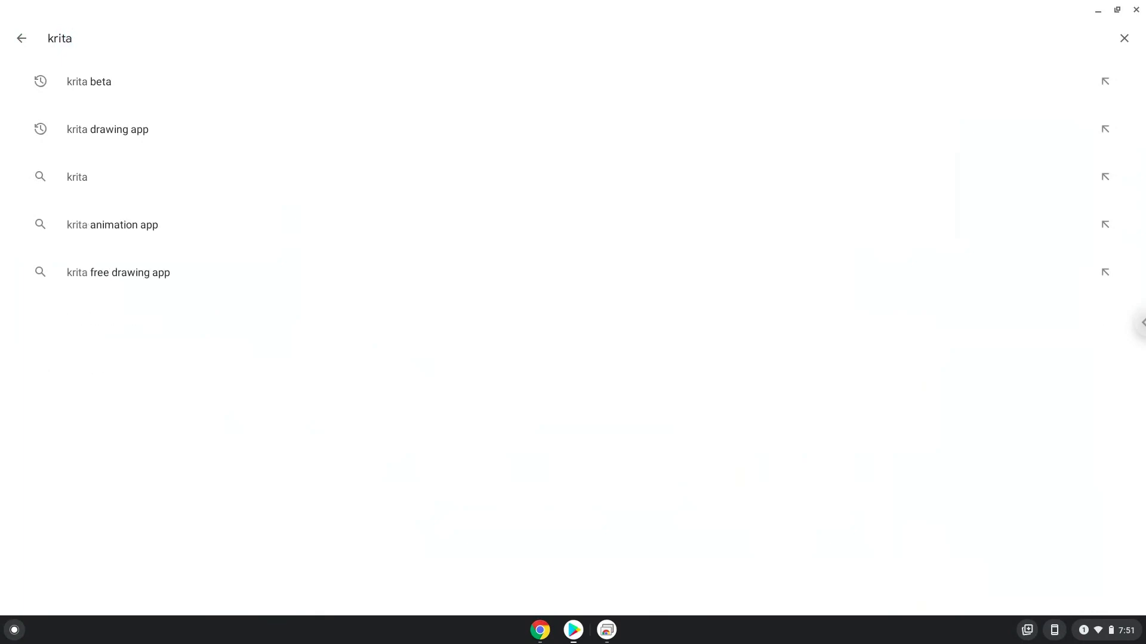
{"action": "left_click", "coordinate": [76, 176]}
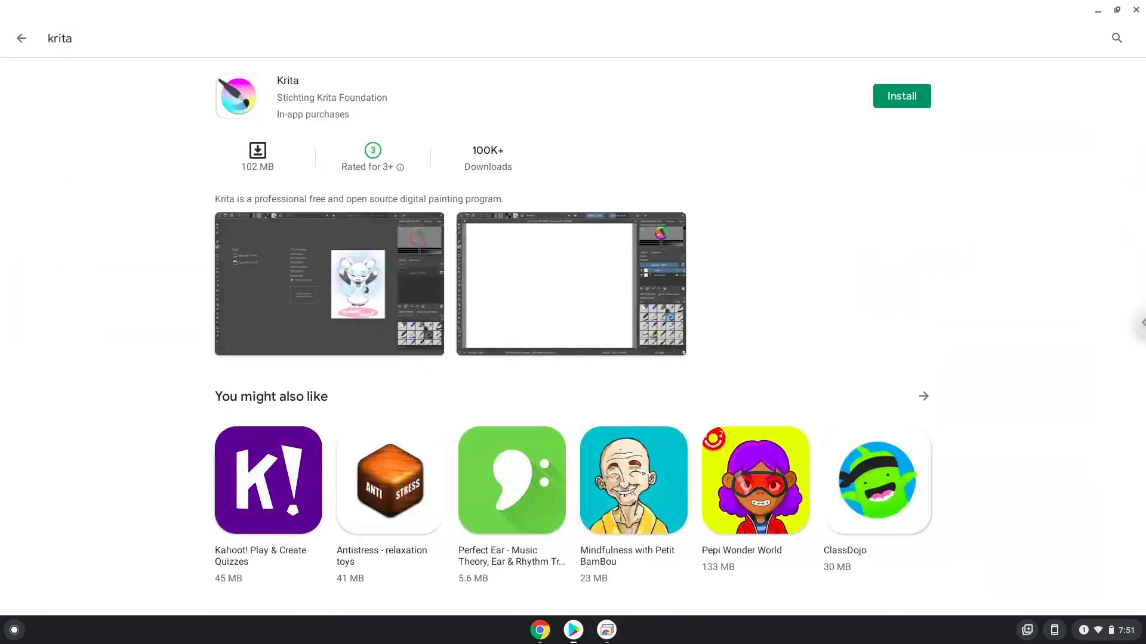
{"action": "mouse_move", "coordinate": [901, 95]}
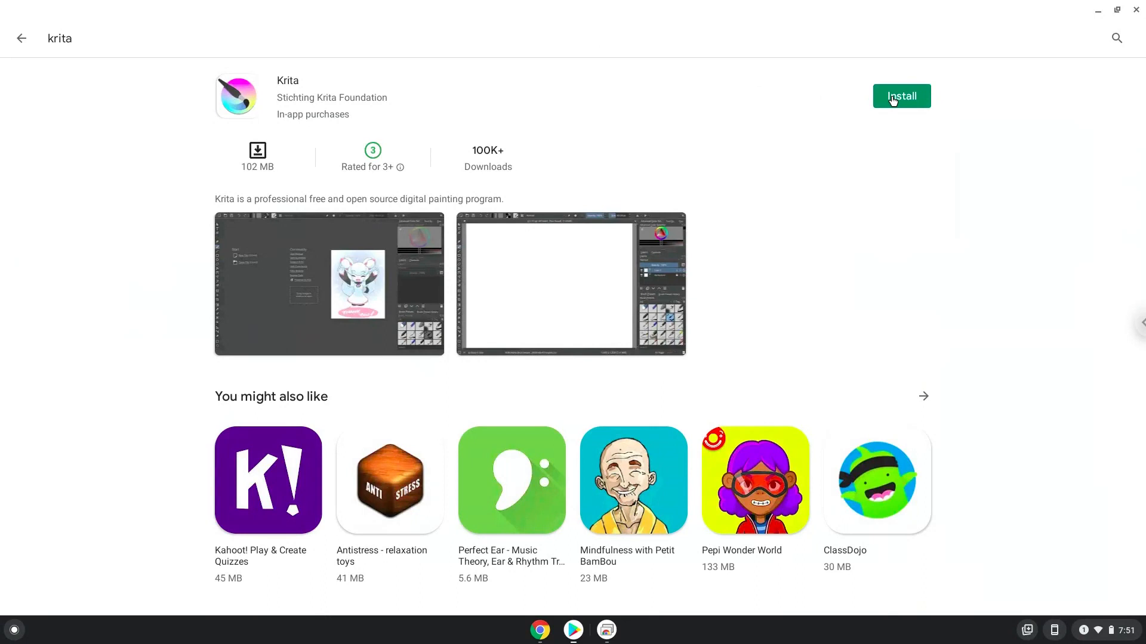
{"action": "left_click", "coordinate": [901, 95]}
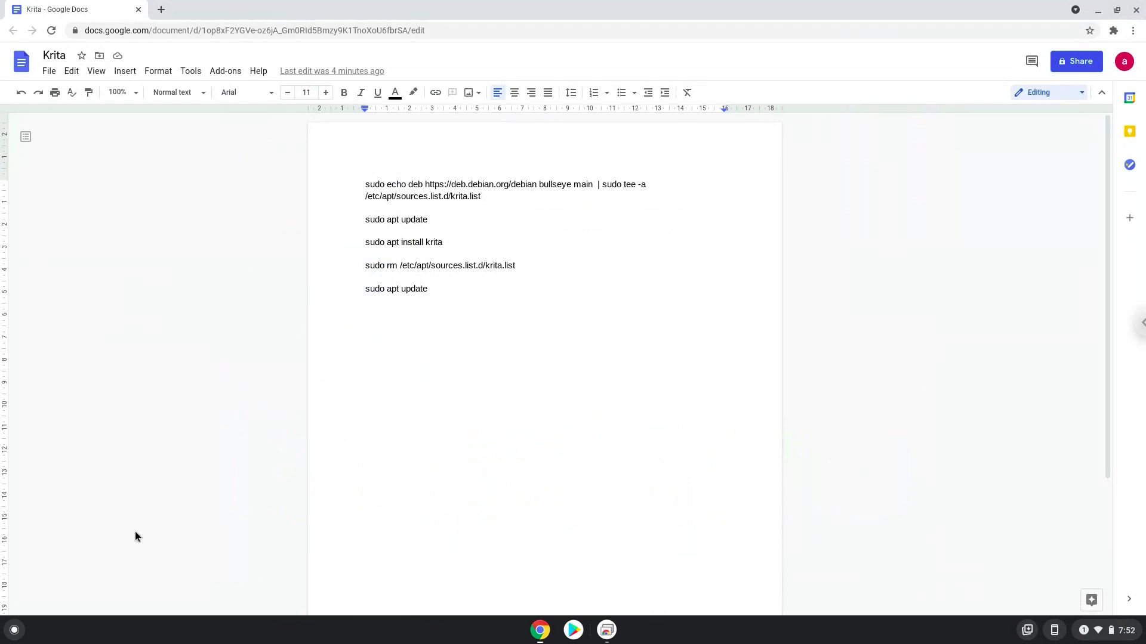
Step: Launch Krita from the launcher's full app grid so its start screen appears
{"action": "left_click", "coordinate": [13, 630]}
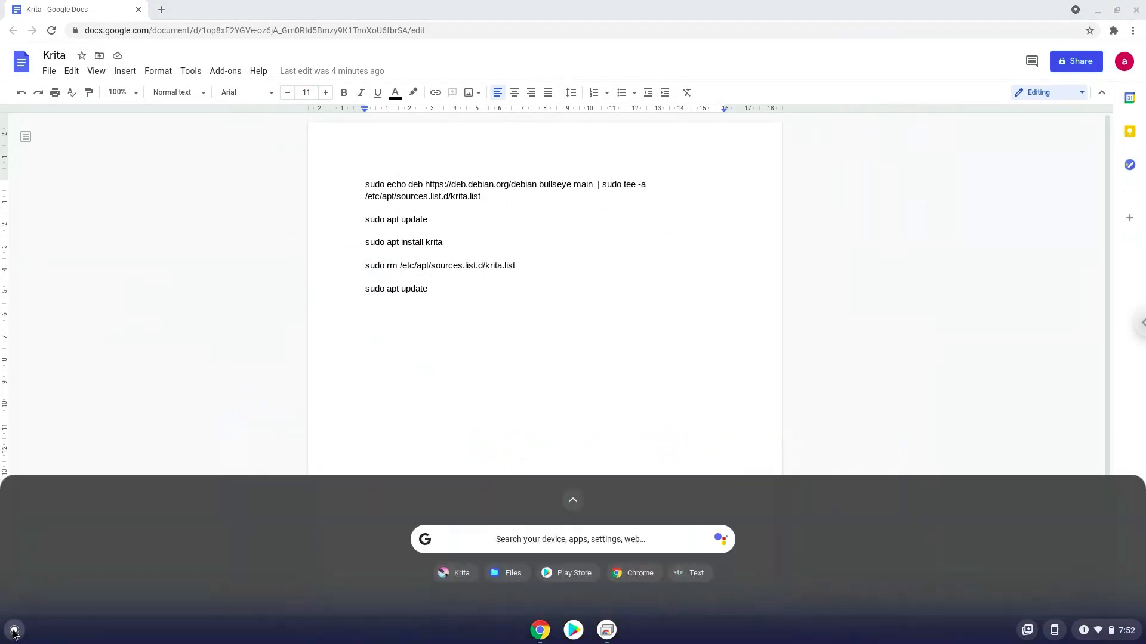
{"action": "mouse_move", "coordinate": [574, 504]}
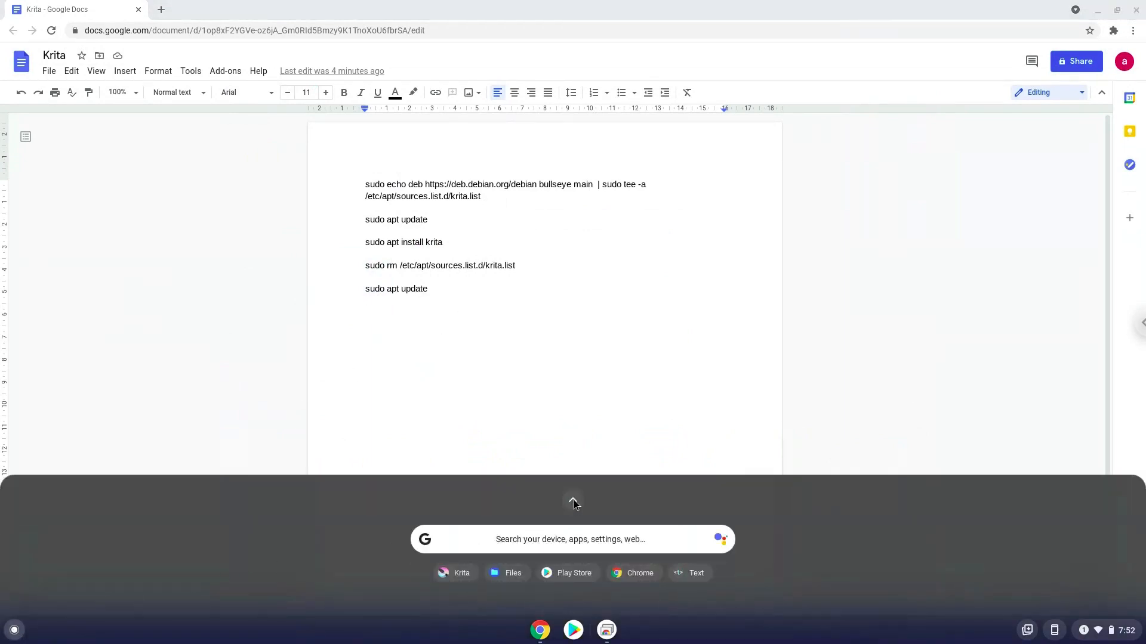
{"action": "left_click", "coordinate": [573, 502]}
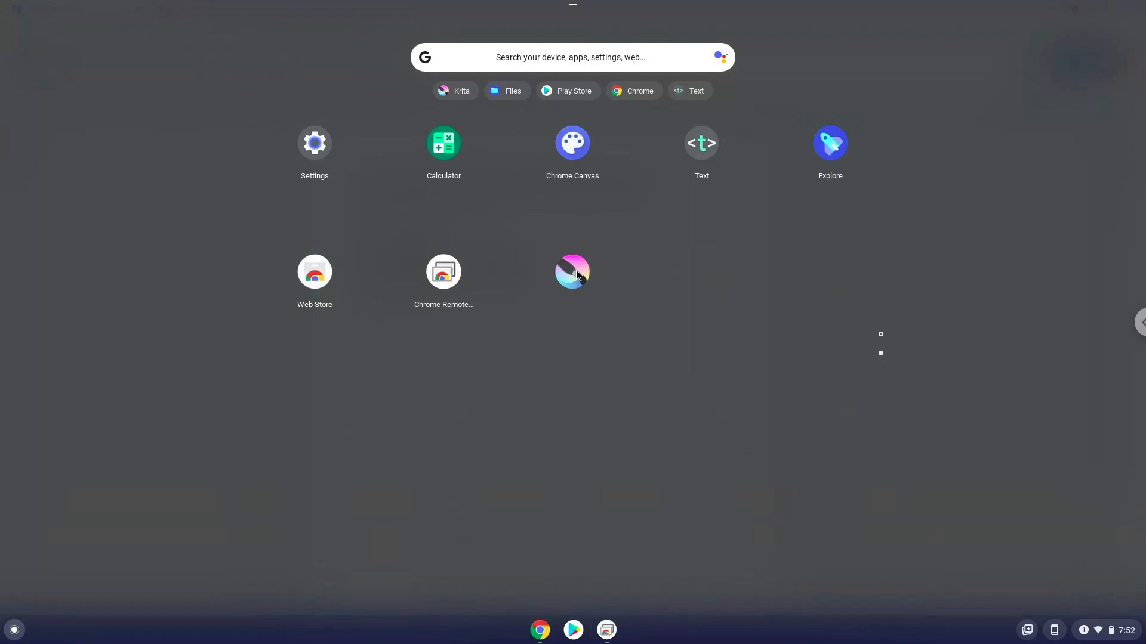
{"action": "left_click", "coordinate": [571, 271]}
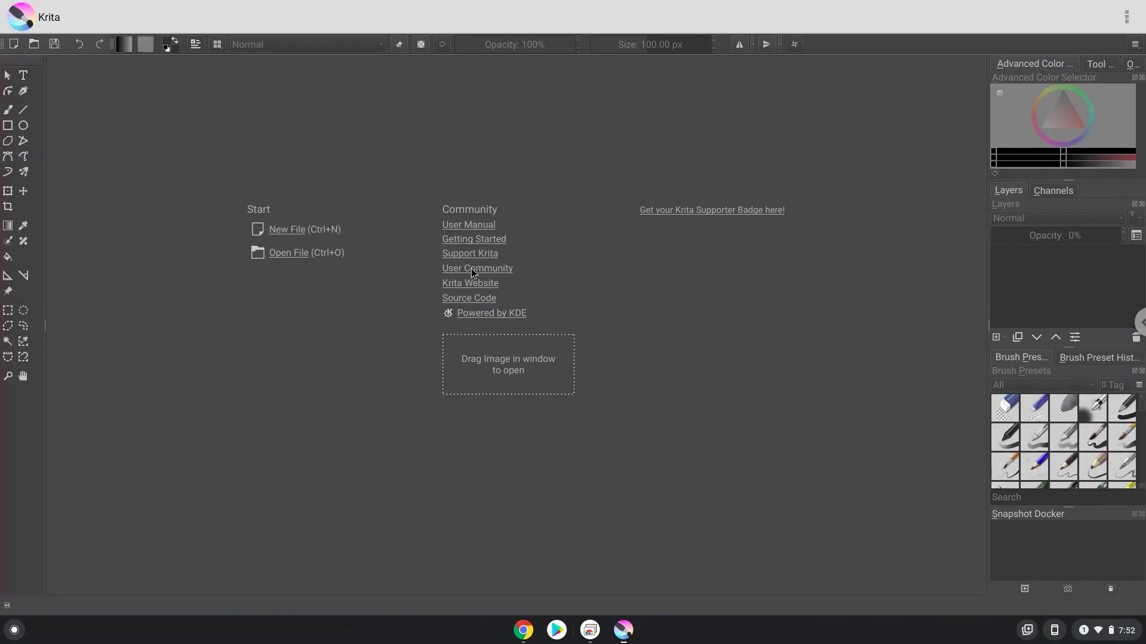
{"action": "mouse_move", "coordinate": [295, 229]}
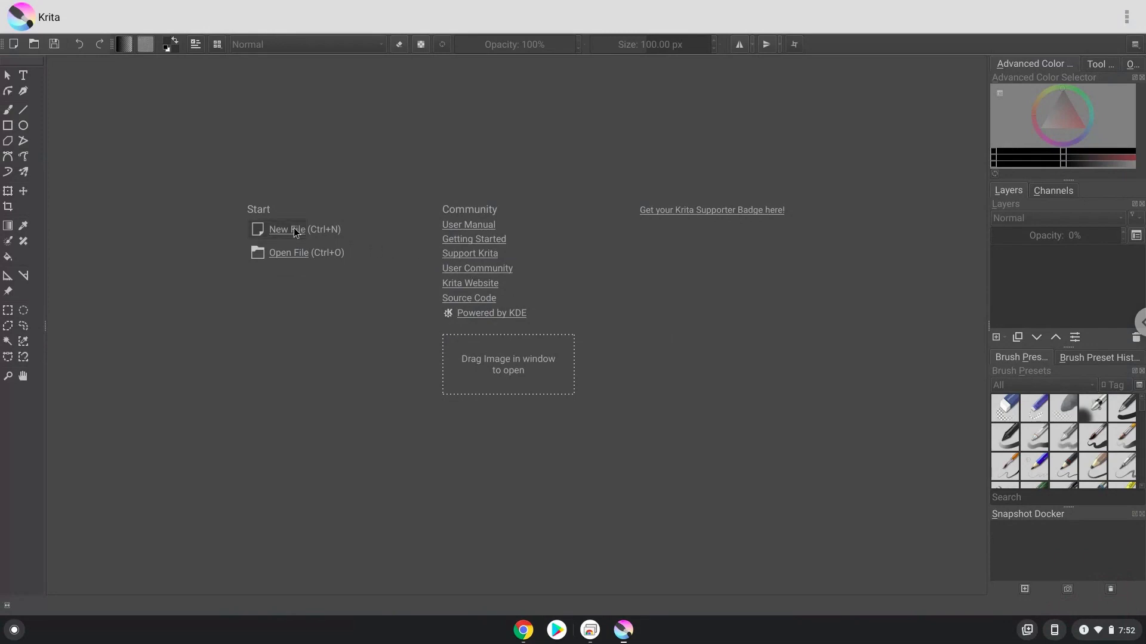
Step: Create a new 2484×1200 document from the Design cinema 16:10 template
{"action": "left_click", "coordinate": [286, 229]}
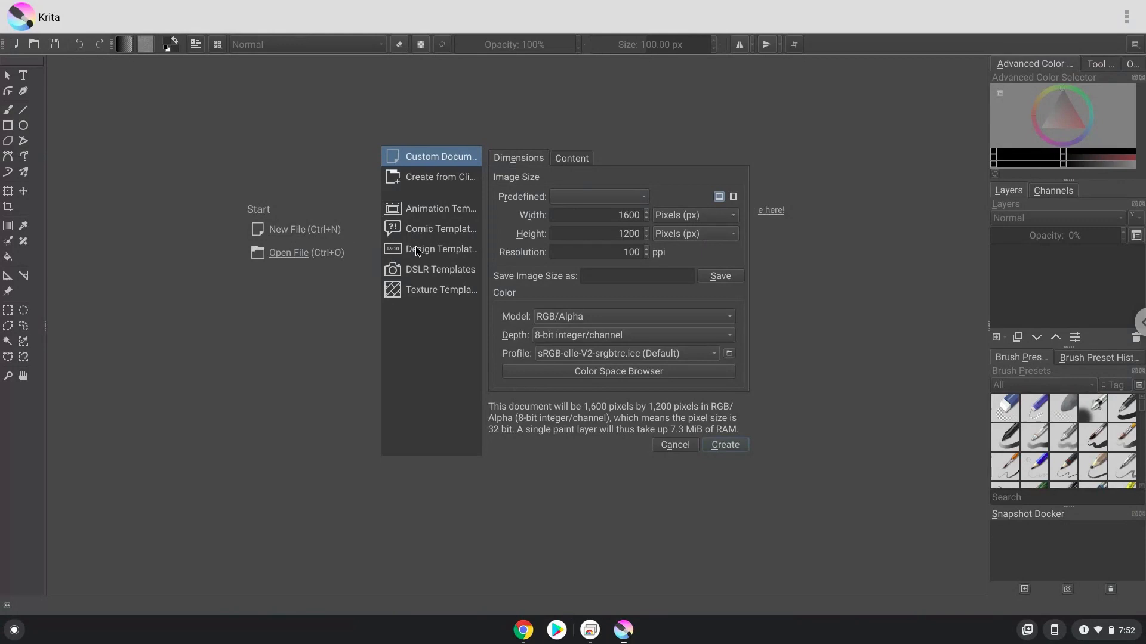
{"action": "left_click", "coordinate": [440, 248]}
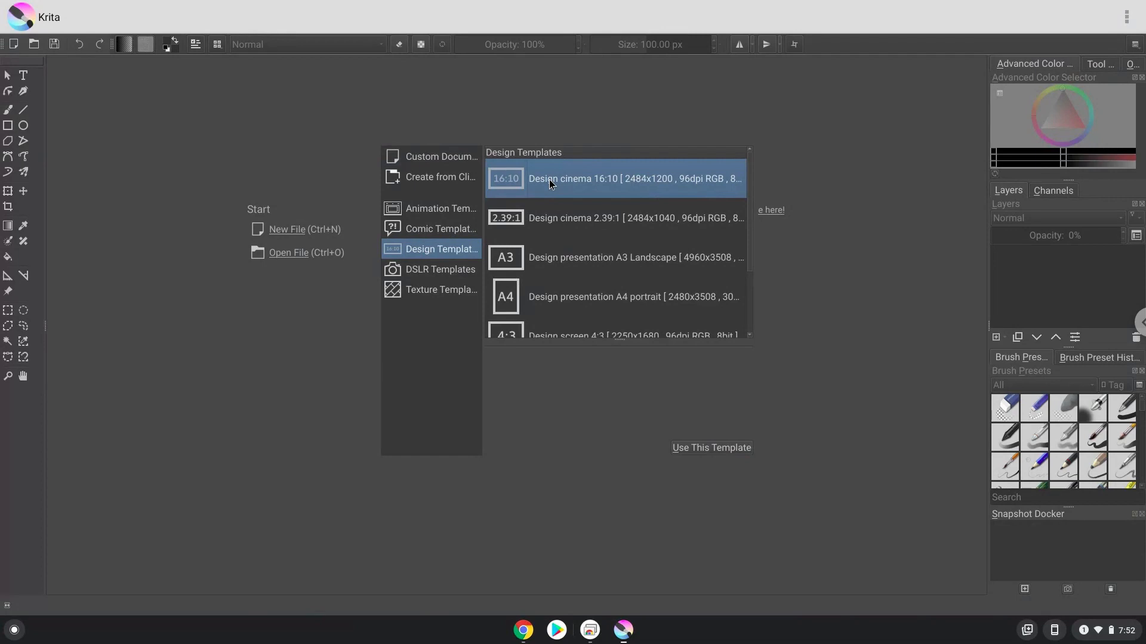
{"action": "left_click", "coordinate": [710, 447]}
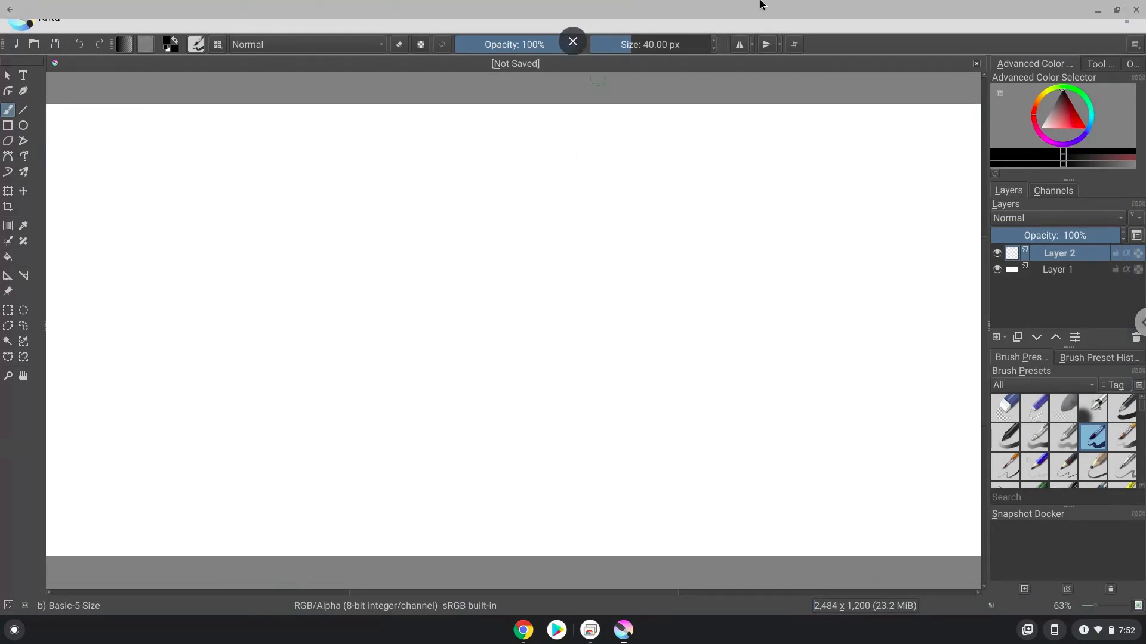
{"action": "left_click", "coordinate": [571, 40]}
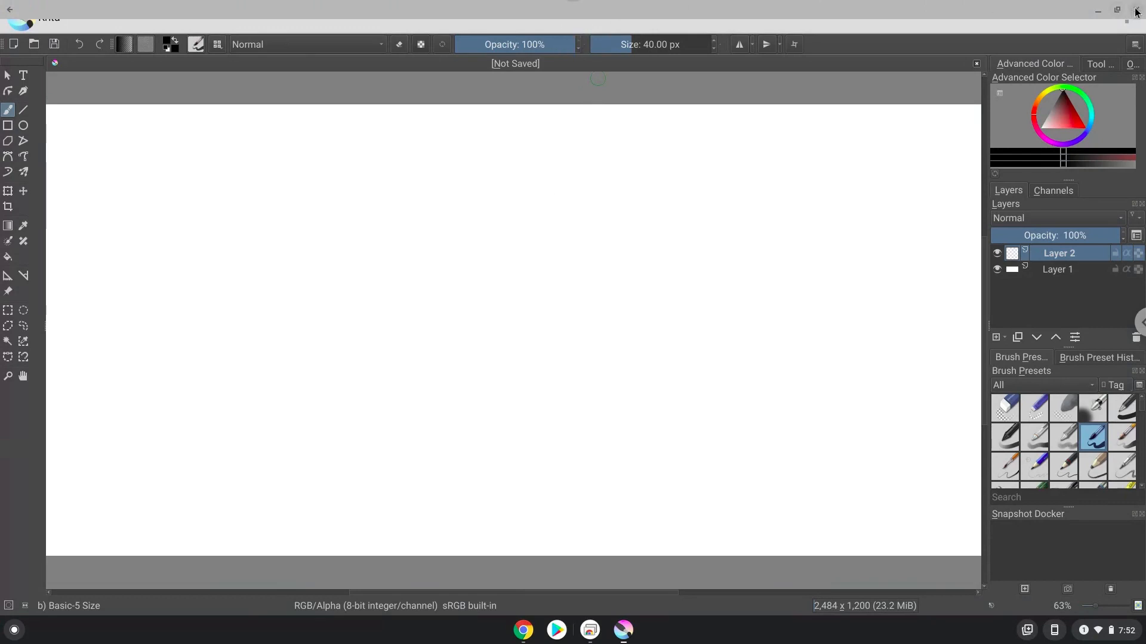
Step: Close Krita and install the Linux development environment from Developers settings with the recommended disk size
{"action": "left_click", "coordinate": [536, 629]}
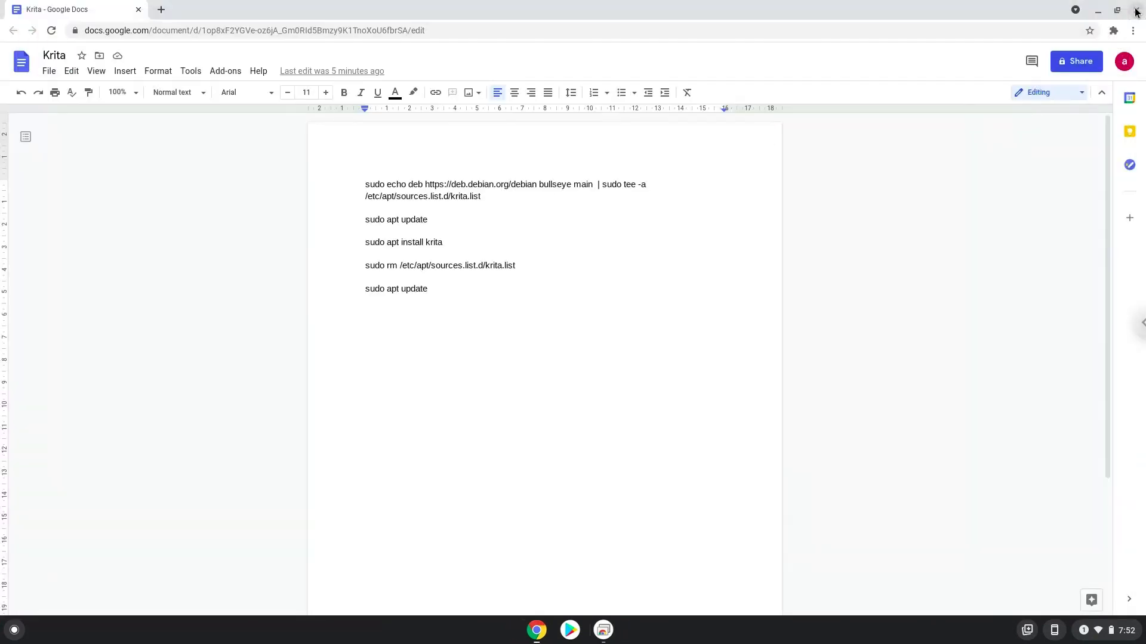
{"action": "mouse_move", "coordinate": [1117, 468]}
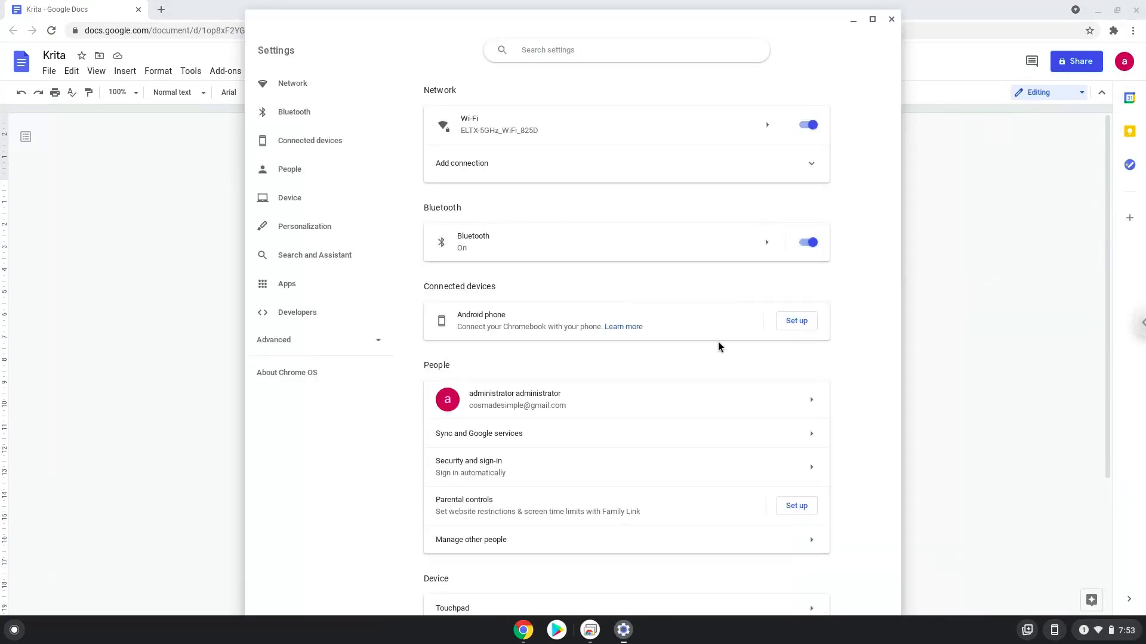
{"action": "mouse_move", "coordinate": [297, 313]}
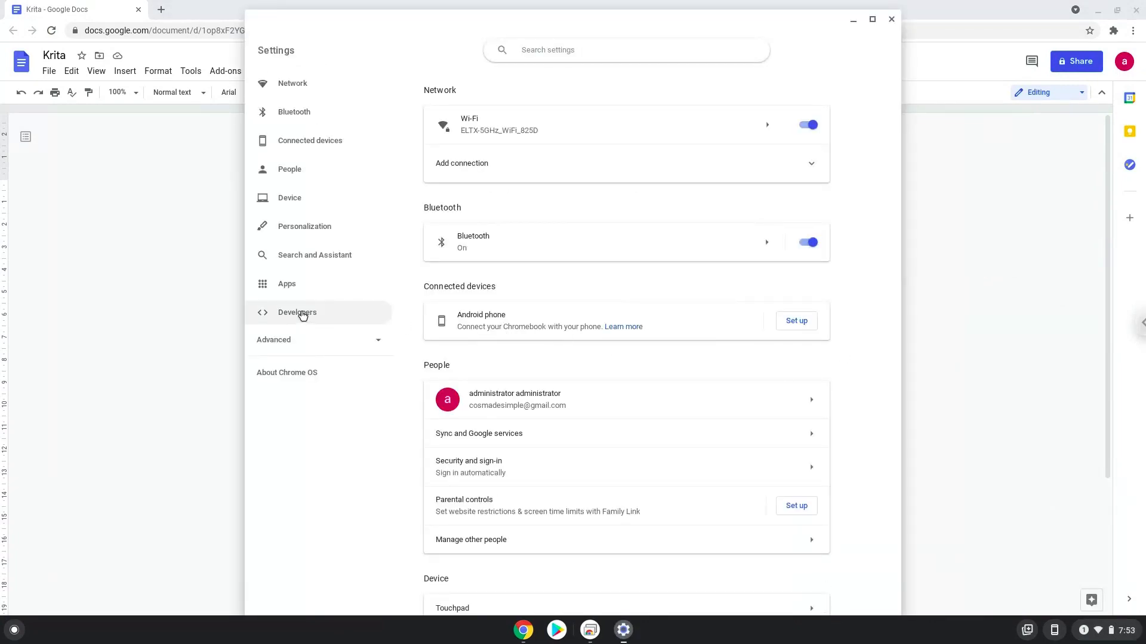
{"action": "left_click", "coordinate": [297, 311]}
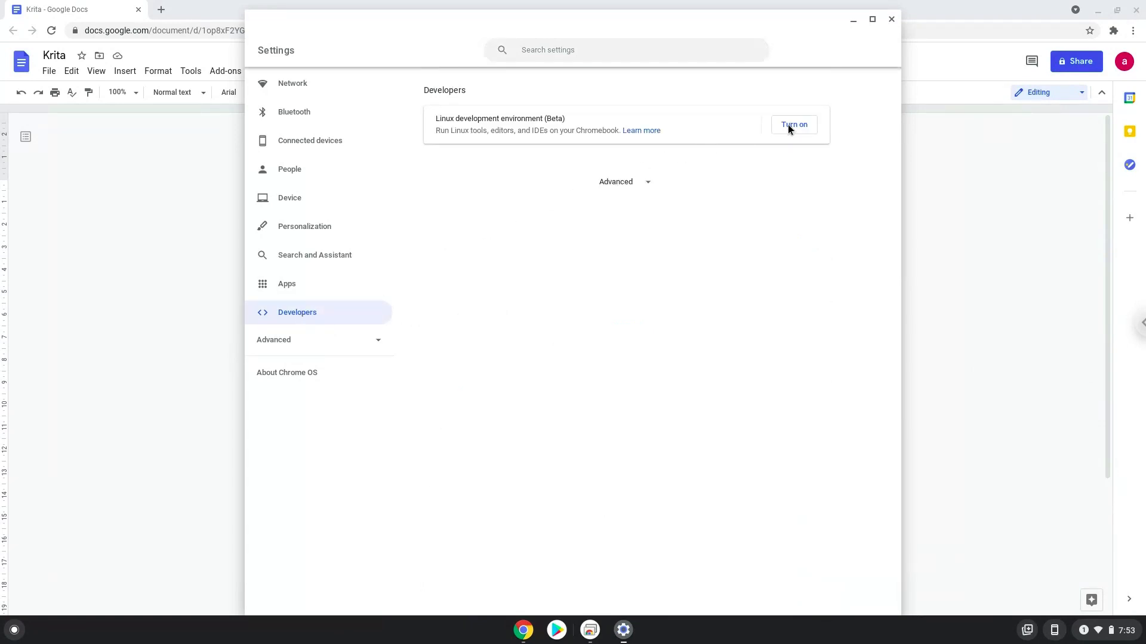
{"action": "left_click", "coordinate": [794, 124]}
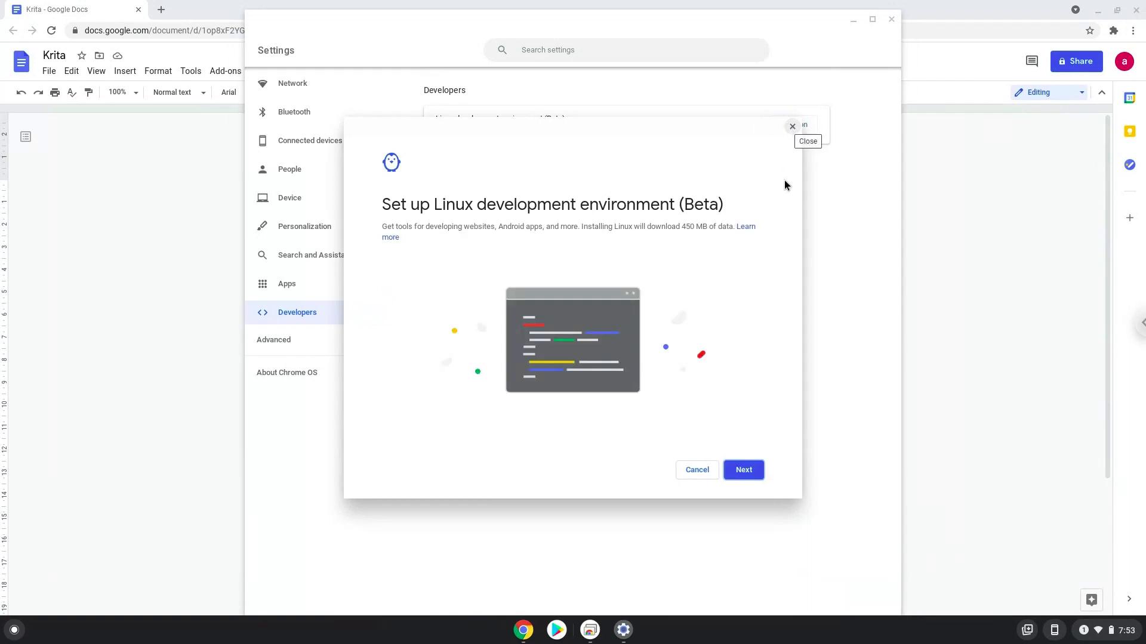
{"action": "left_click", "coordinate": [742, 471]}
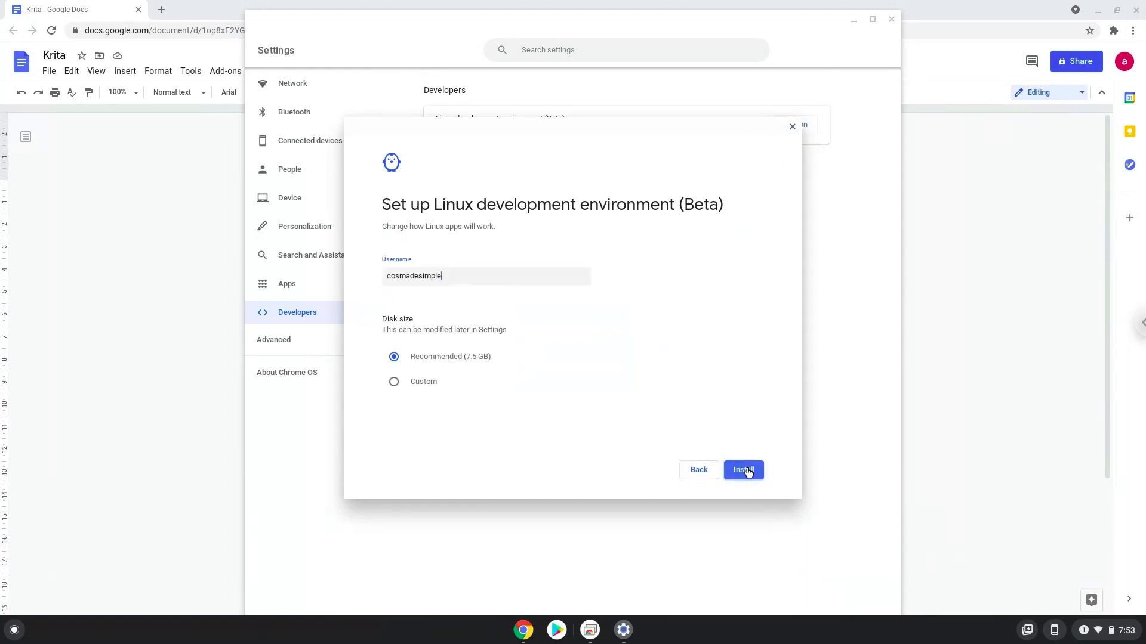
{"action": "left_click", "coordinate": [742, 470]}
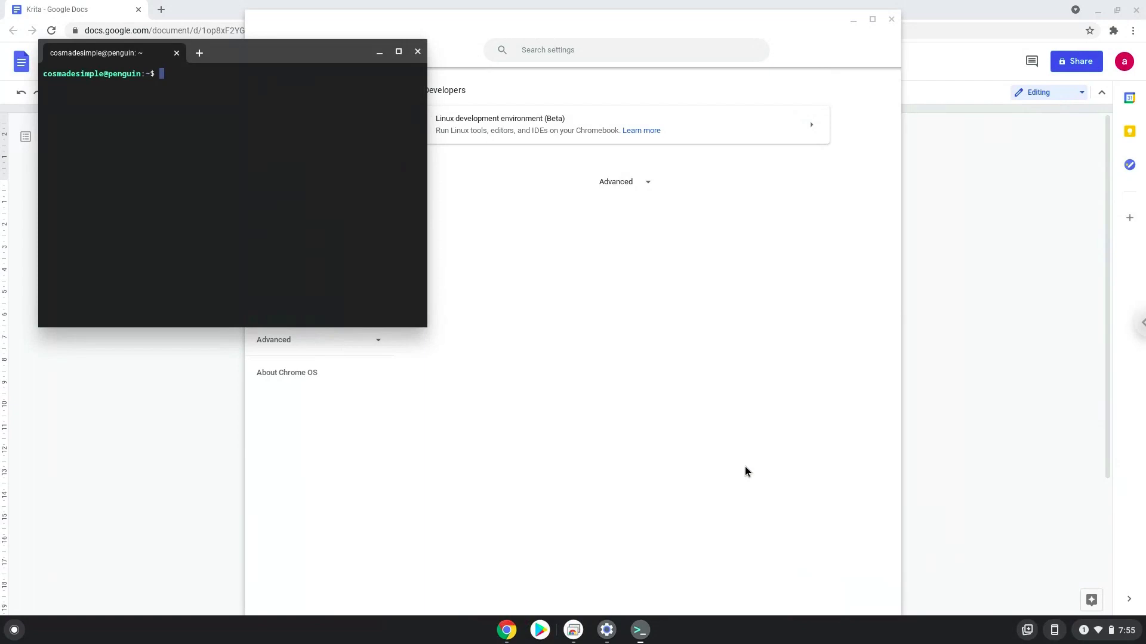
{"action": "mouse_move", "coordinate": [477, 142]}
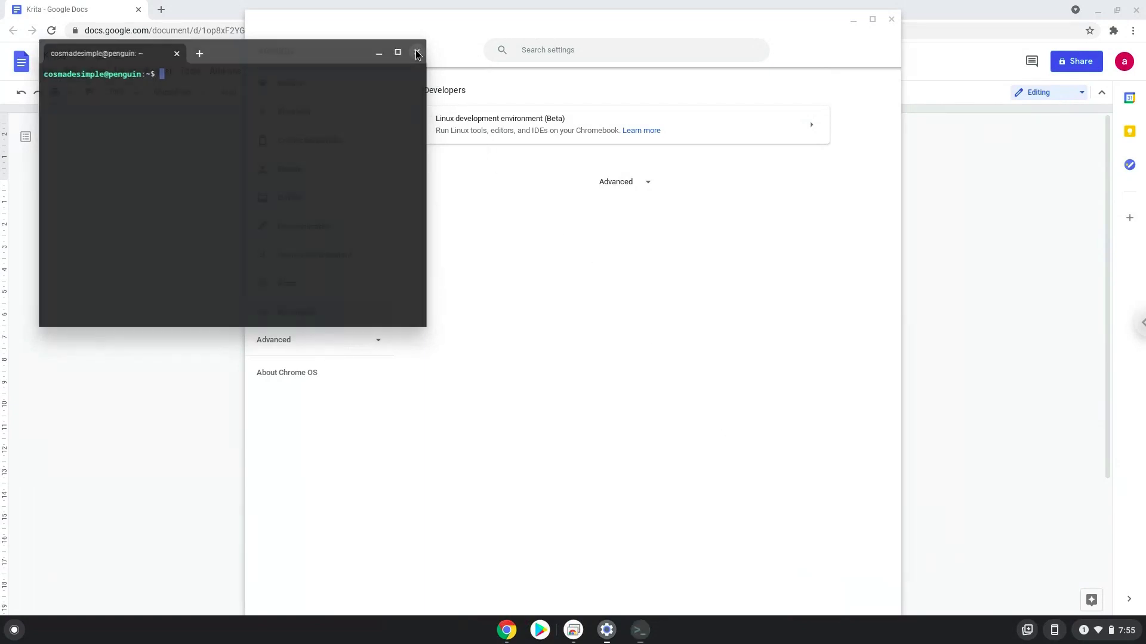
Step: Close Terminal and Settings, then copy the Debian bullseye source command from the notes
{"action": "left_click", "coordinate": [417, 52]}
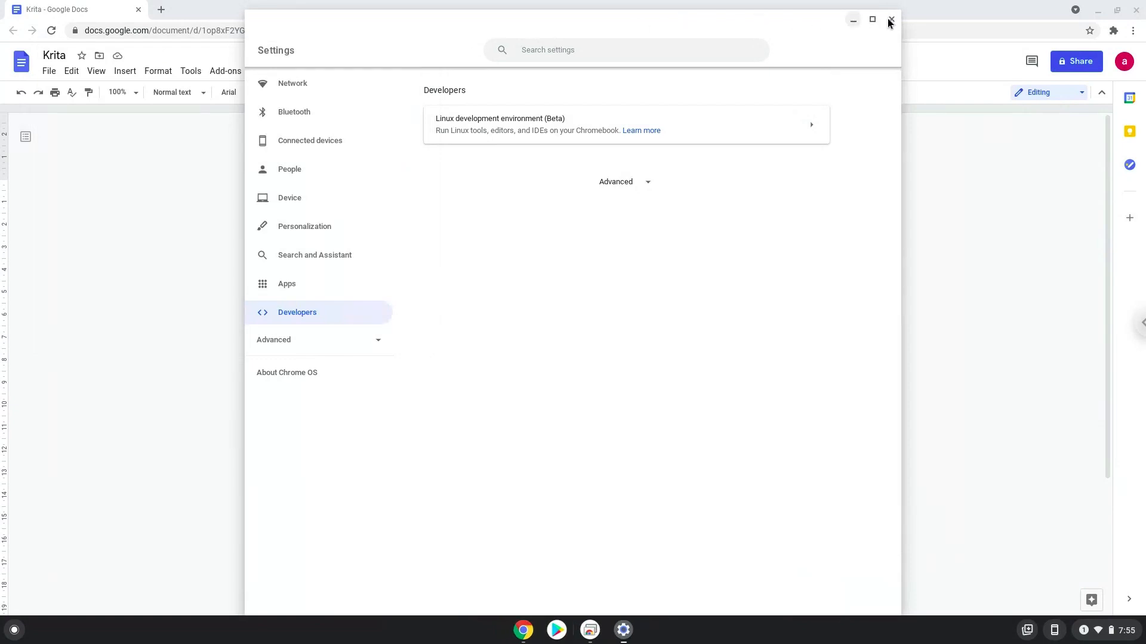
{"action": "left_click", "coordinate": [890, 20]}
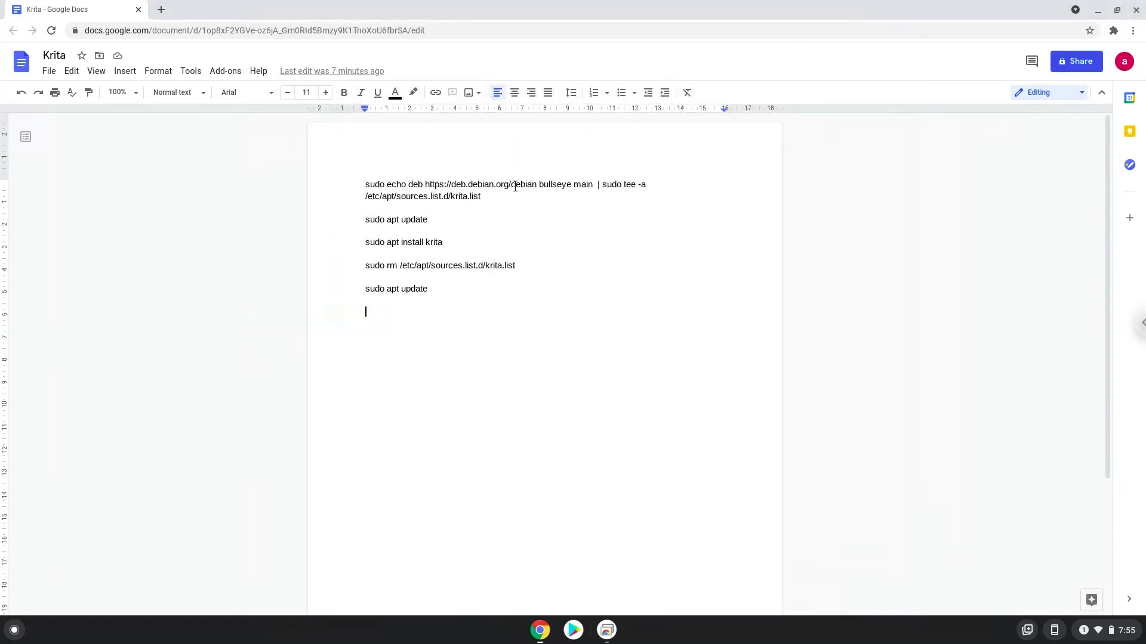
{"action": "left_click_drag", "start_coordinate": [365, 184], "coordinate": [483, 196]}
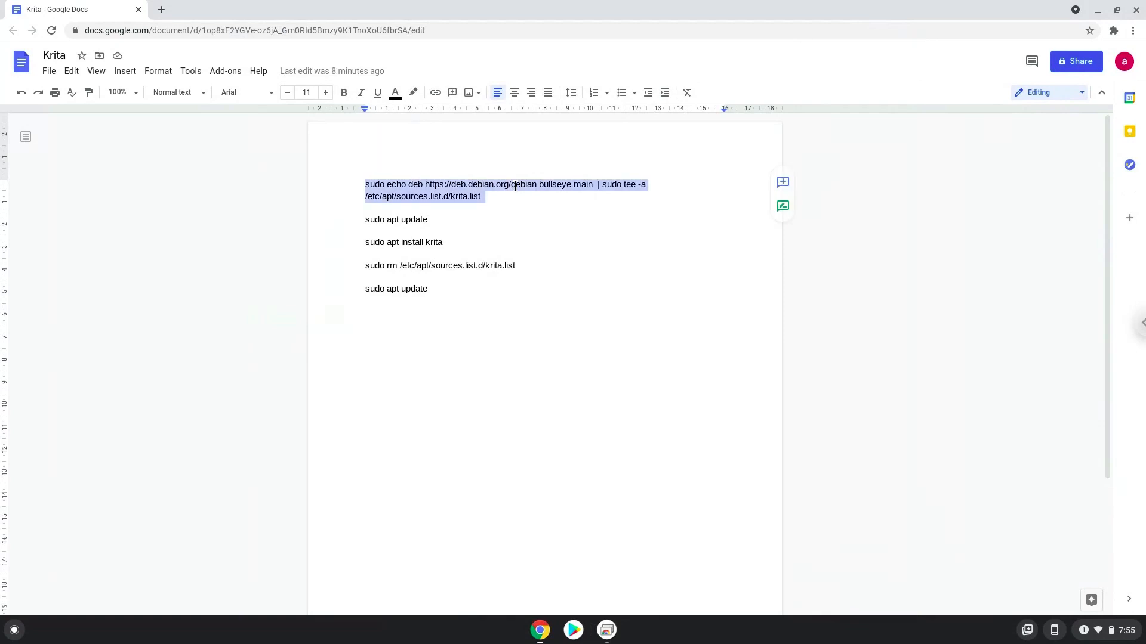
{"action": "right_click", "coordinate": [515, 188]}
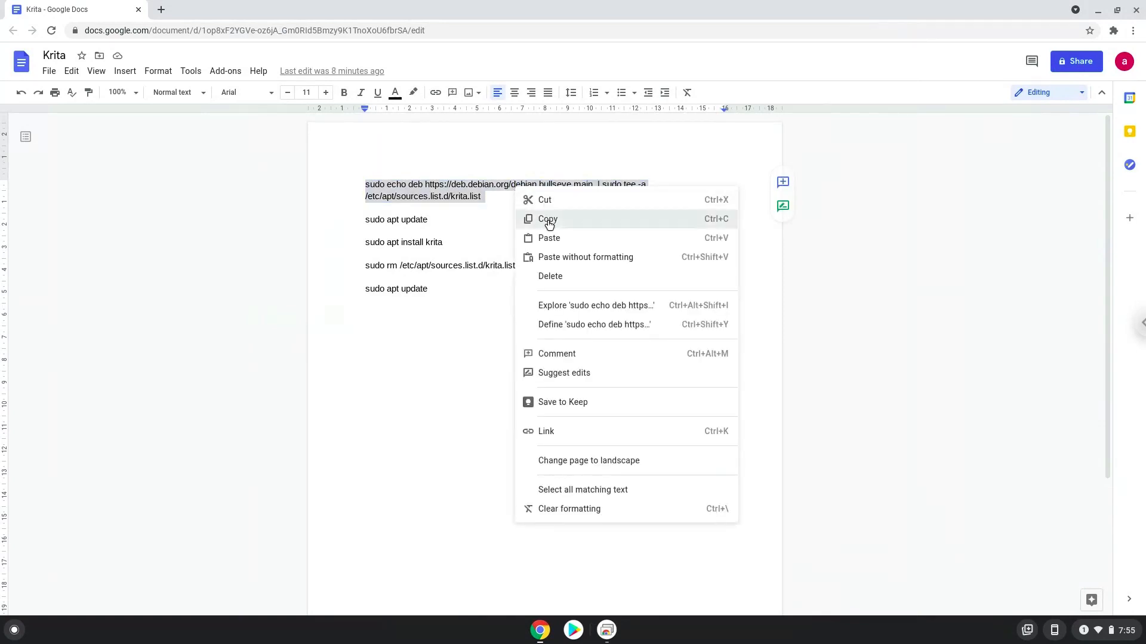
{"action": "left_click", "coordinate": [548, 218]}
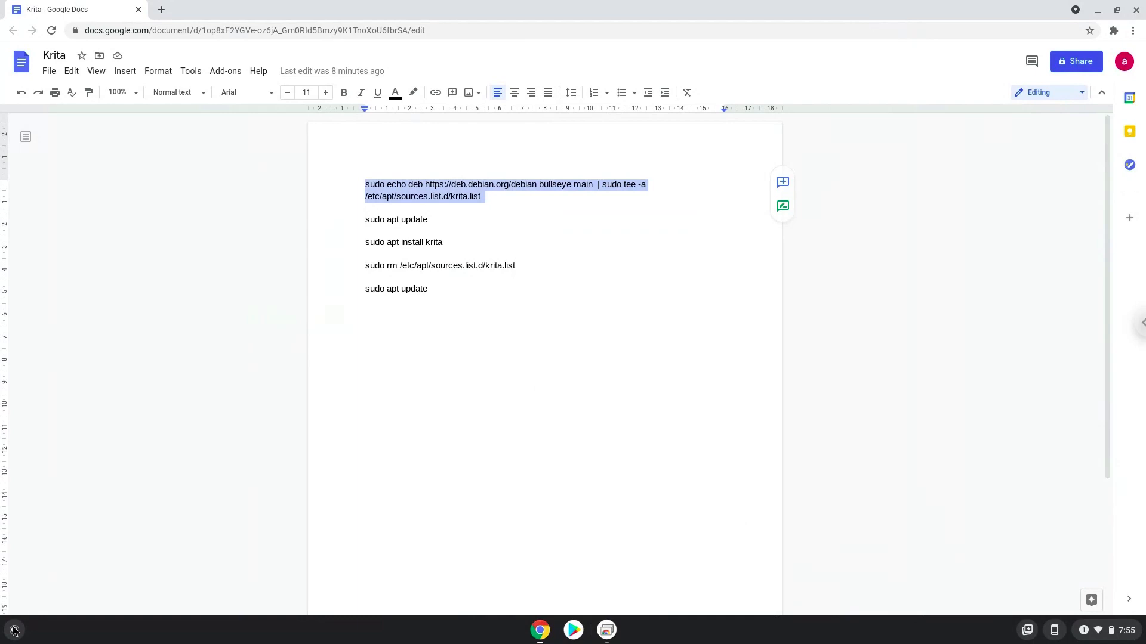
Step: Search 'terminal' in the launcher and start the Linux Terminal
{"action": "left_click", "coordinate": [13, 630]}
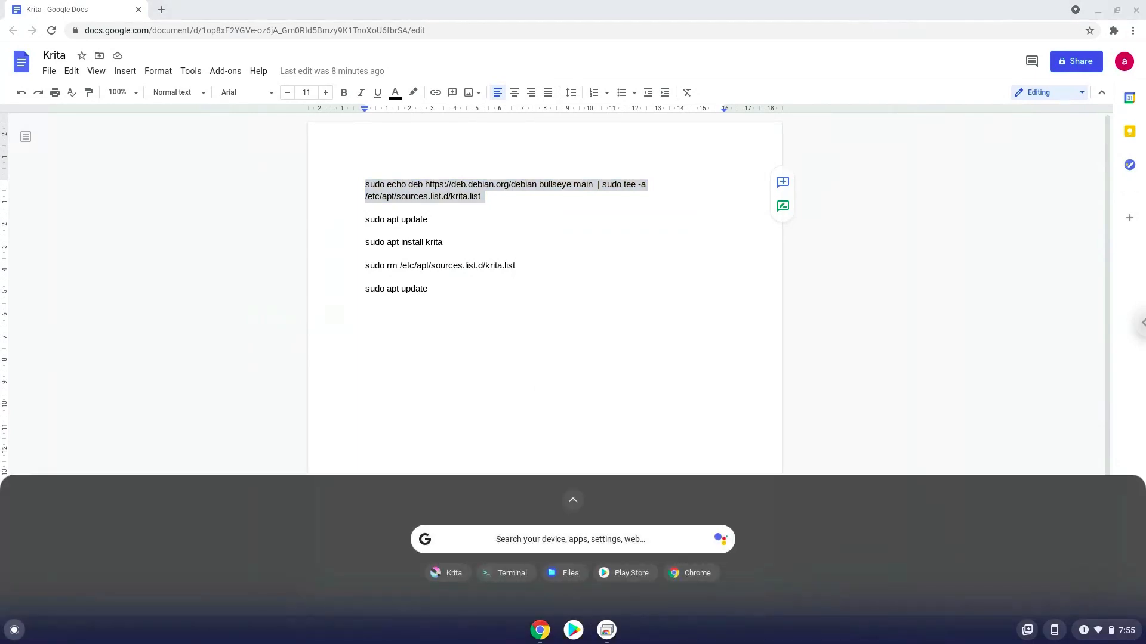
{"action": "type", "text": "terminal"}
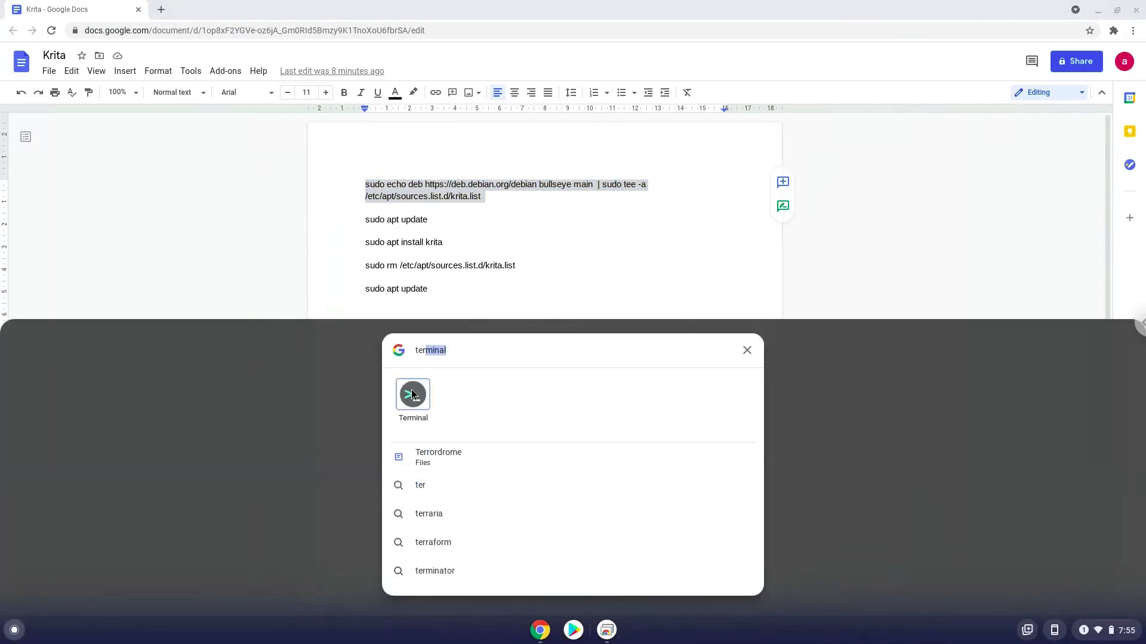
{"action": "left_click", "coordinate": [412, 394]}
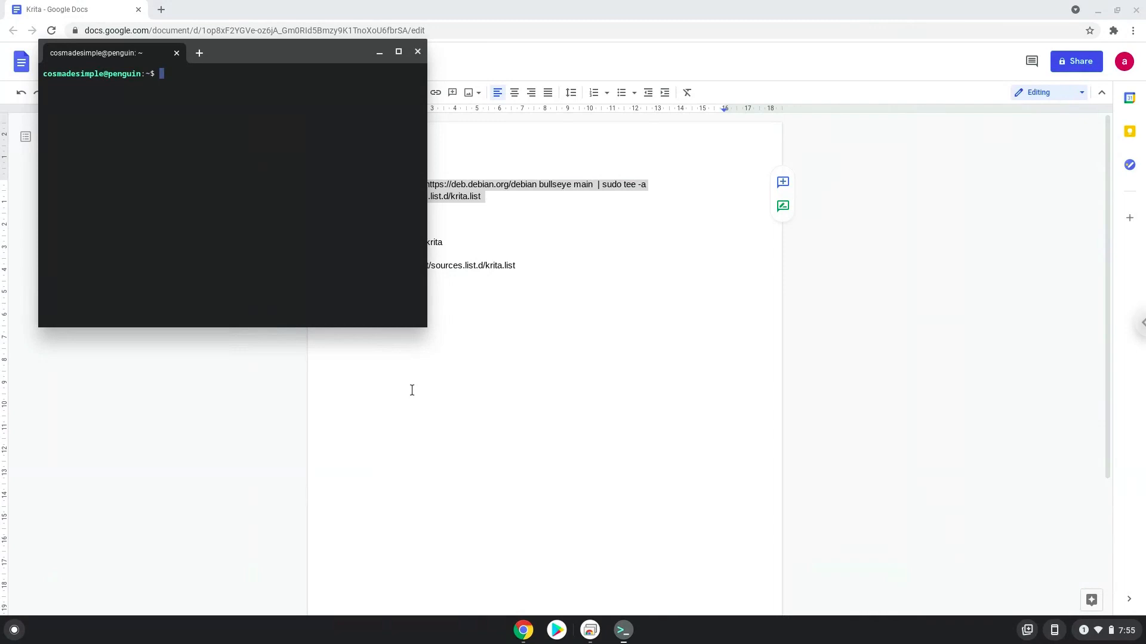
{"action": "mouse_move", "coordinate": [257, 57]}
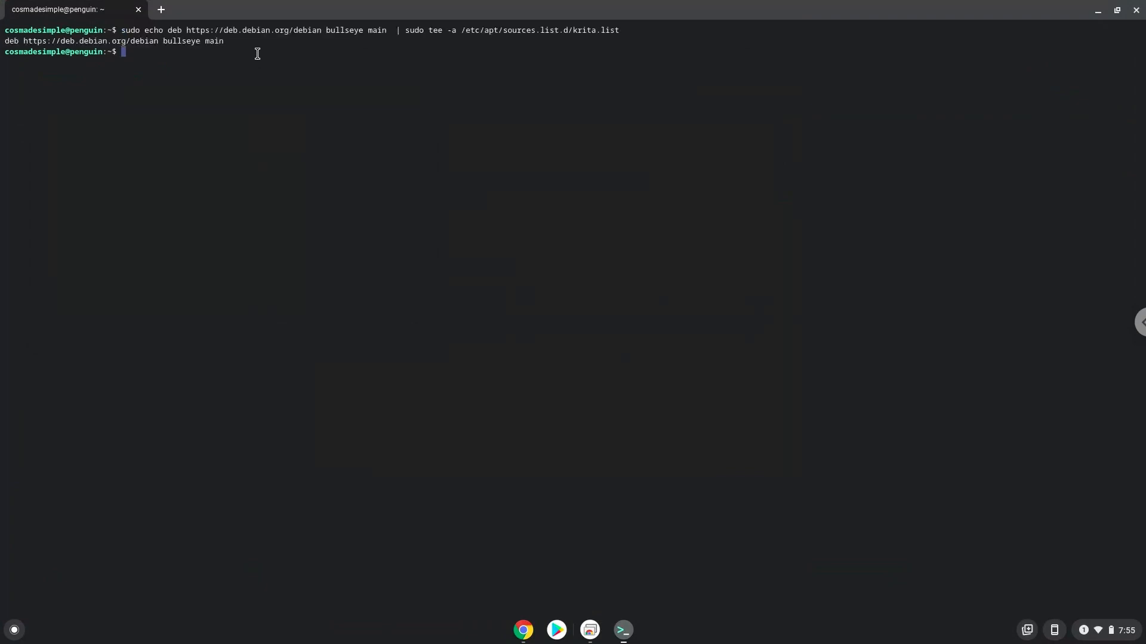
{"action": "mouse_move", "coordinate": [522, 563]}
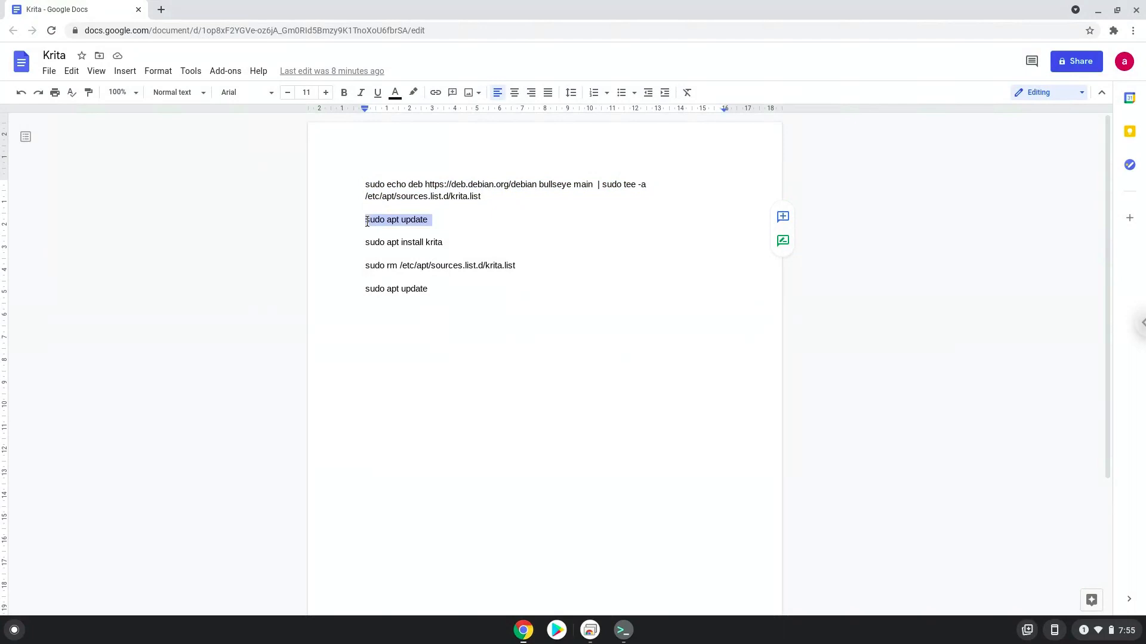
Step: Copy 'sudo apt update' from the notes and bring the terminal forward to run it
{"action": "right_click", "coordinate": [396, 219]}
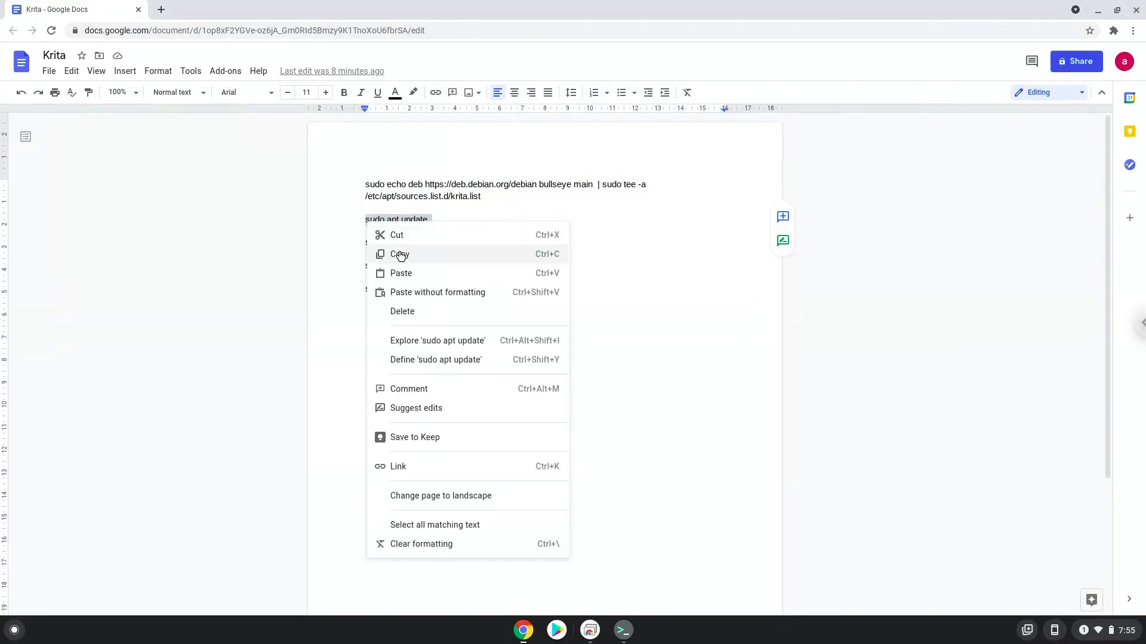
{"action": "left_click", "coordinate": [400, 253]}
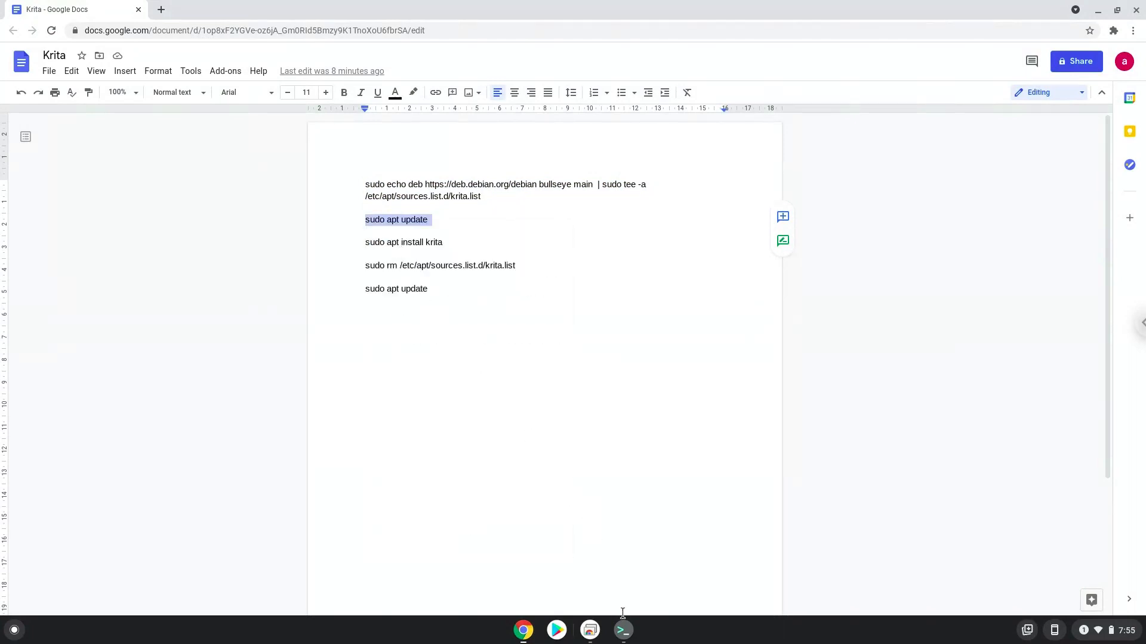
{"action": "left_click", "coordinate": [621, 630]}
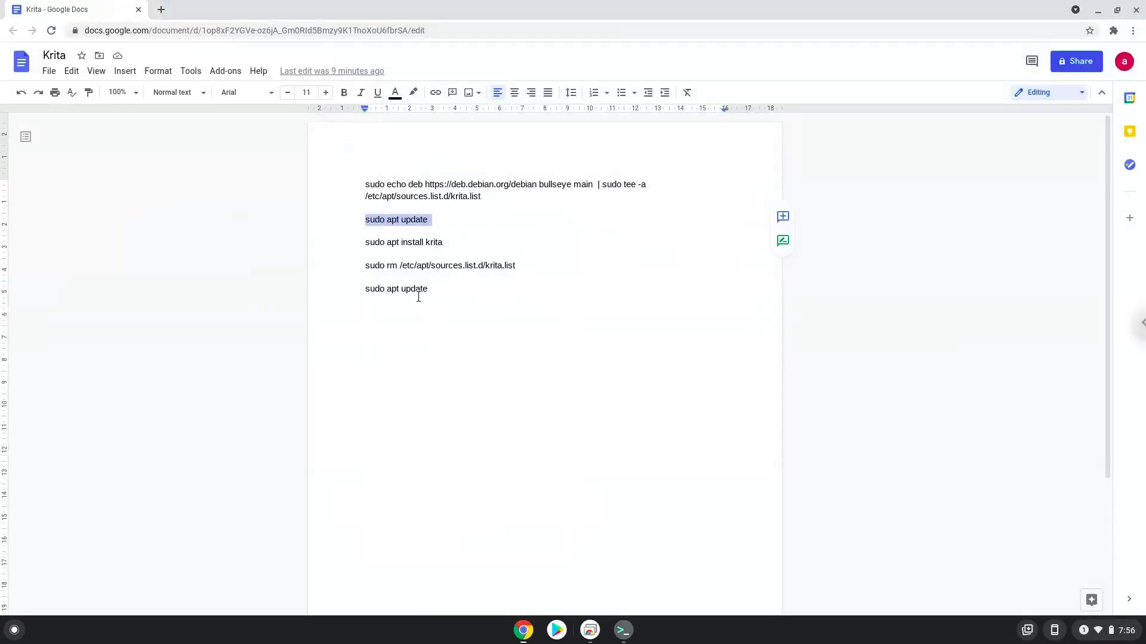
Step: Copy 'sudo apt install krita' from the notes and switch to the terminal to run it
{"action": "left_click", "coordinate": [401, 242]}
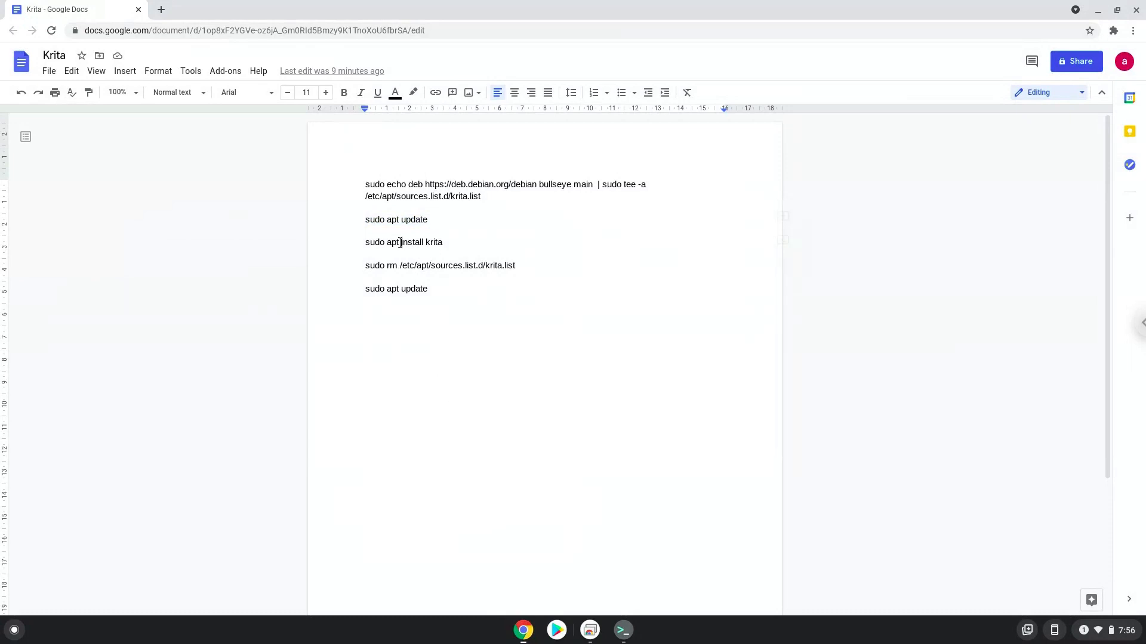
{"action": "right_click", "coordinate": [403, 242]}
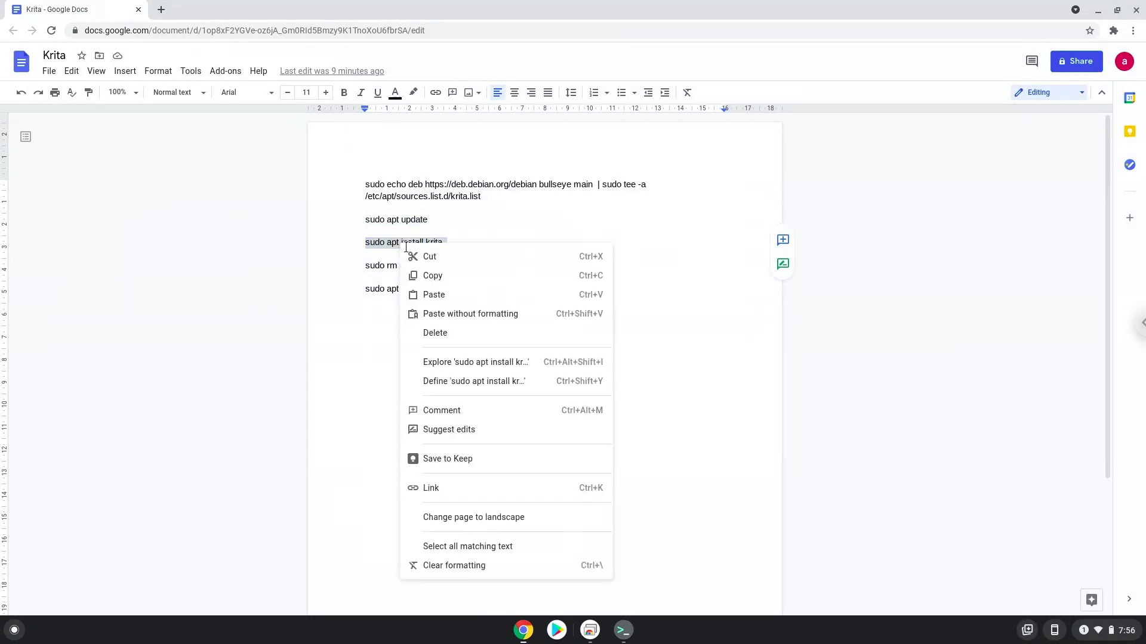
{"action": "left_click", "coordinate": [532, 416]}
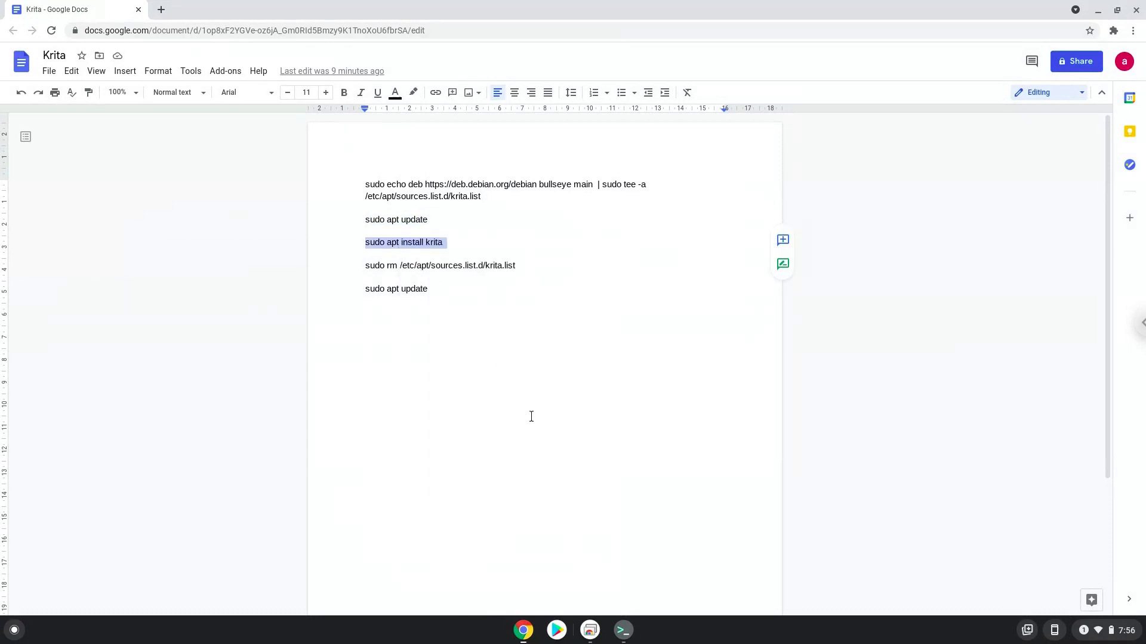
{"action": "mouse_move", "coordinate": [623, 630]}
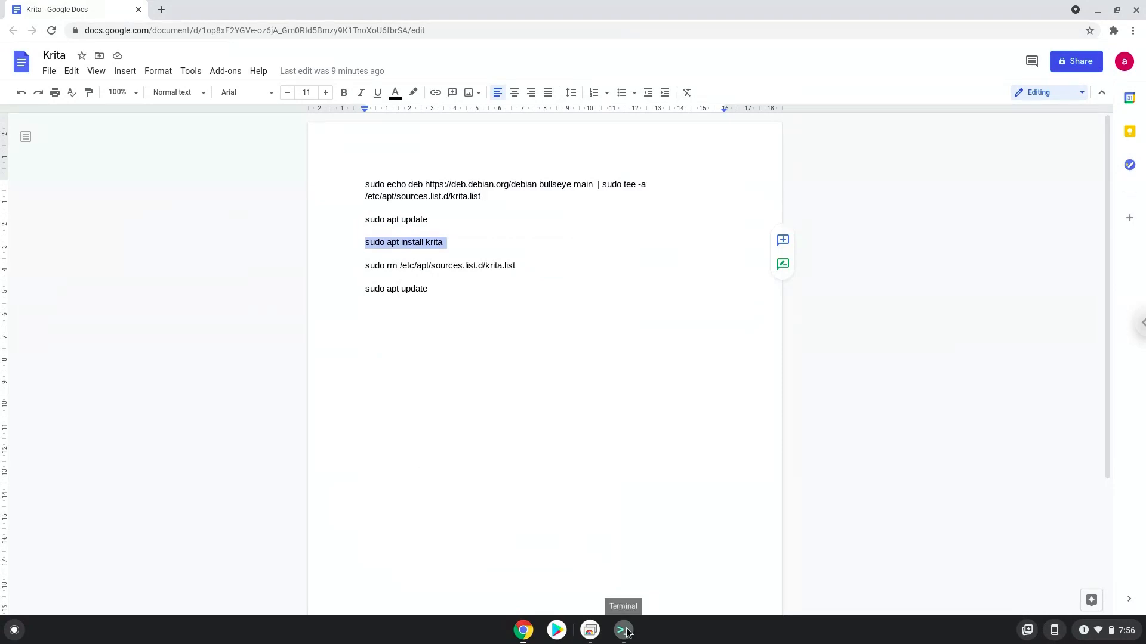
{"action": "left_click", "coordinate": [623, 630]}
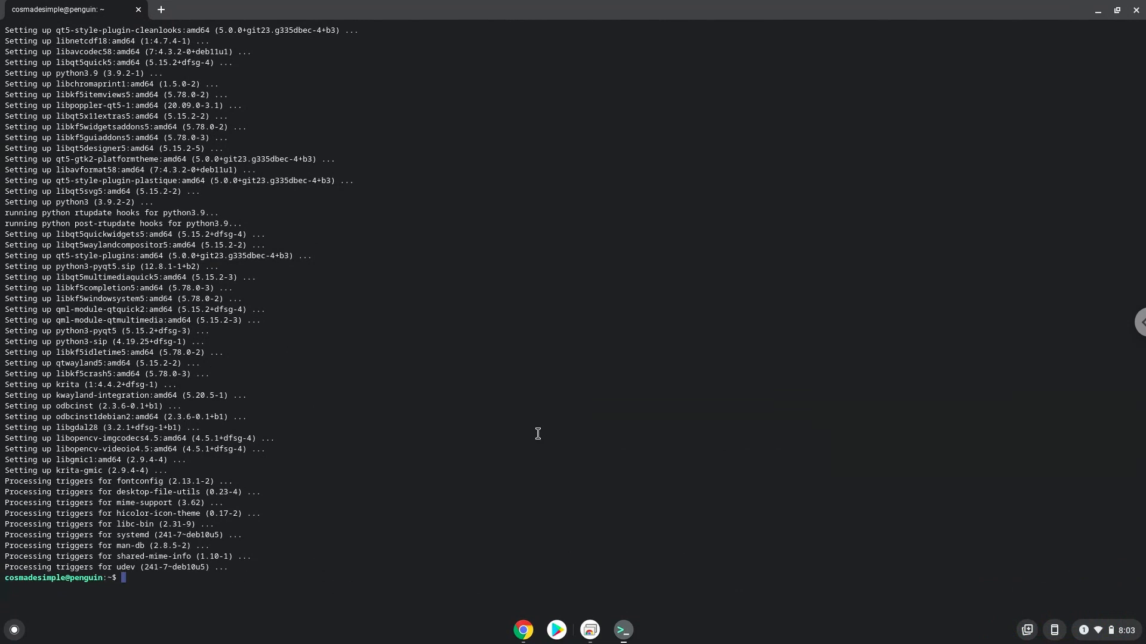
{"action": "mouse_move", "coordinate": [813, 240]}
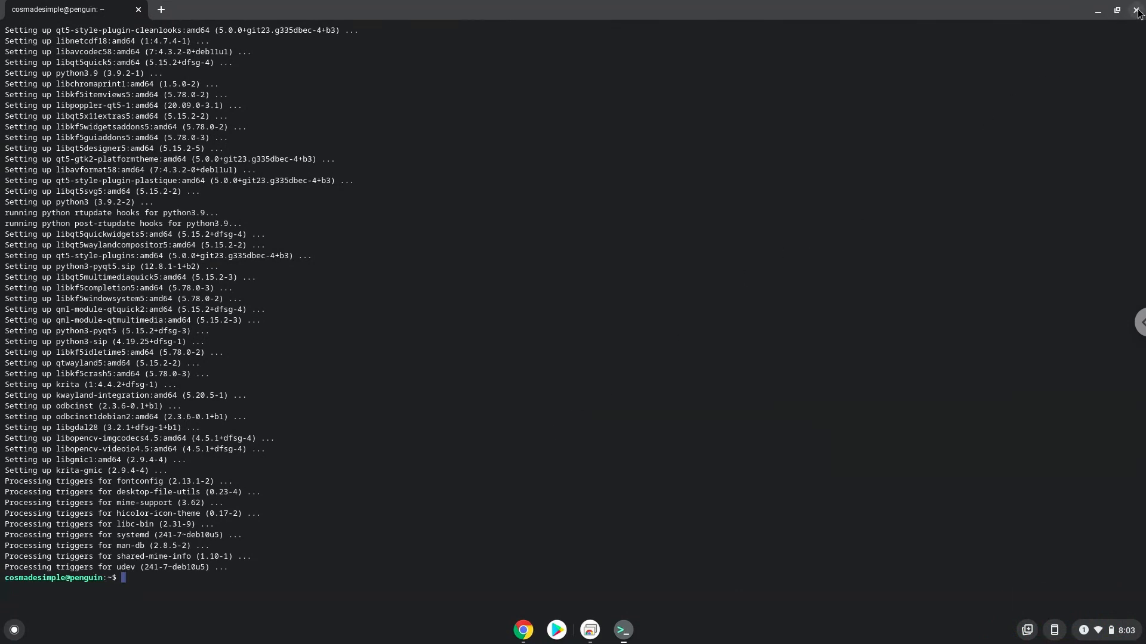
Step: Move the terminal aside after the Krita install finishes, returning to the notes
{"action": "left_click", "coordinate": [1138, 11]}
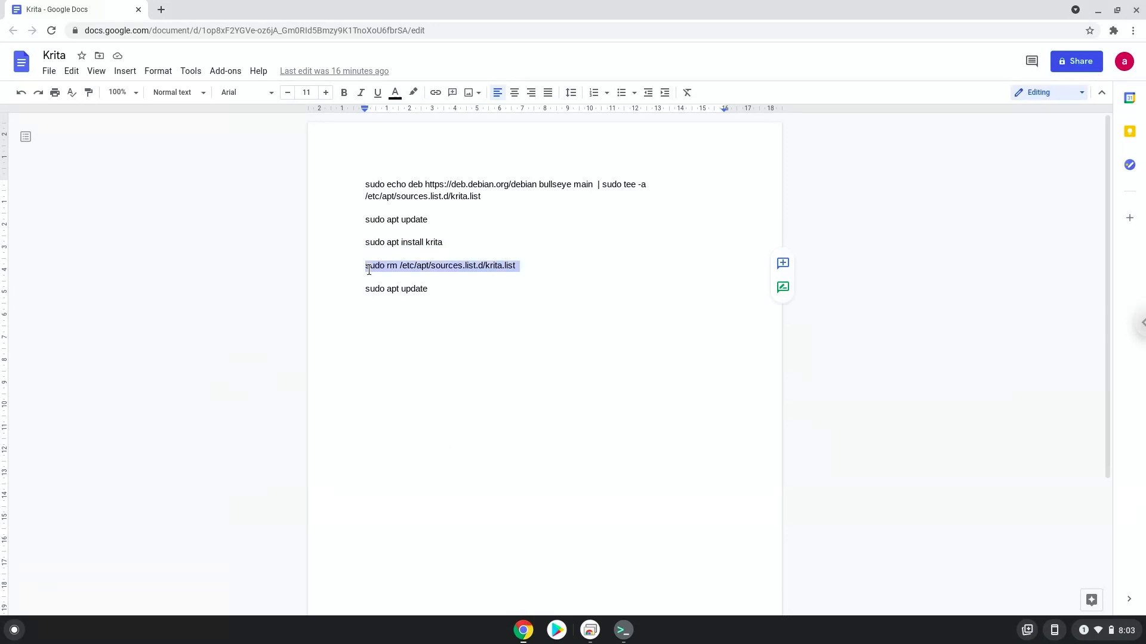
Step: Run 'sudo rm /etc/apt/sources.list.d/krita.list' in Terminal and return to the notes
{"action": "right_click", "coordinate": [442, 265]}
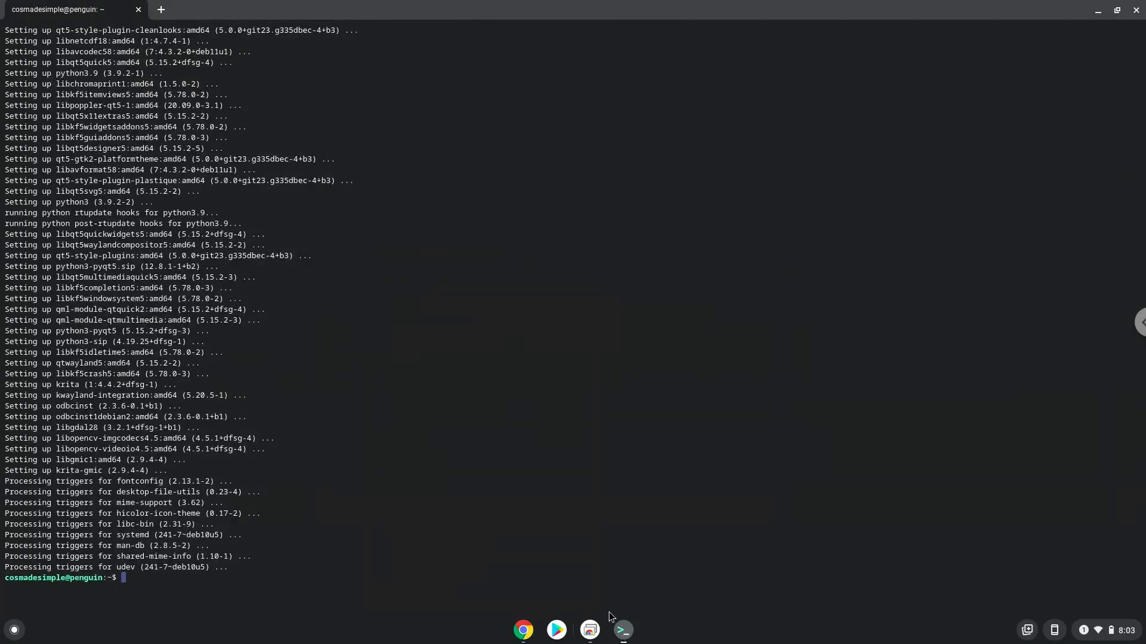
{"action": "type", "text": "sudo rm /etc/apt/sources.list.d/krita.list"}
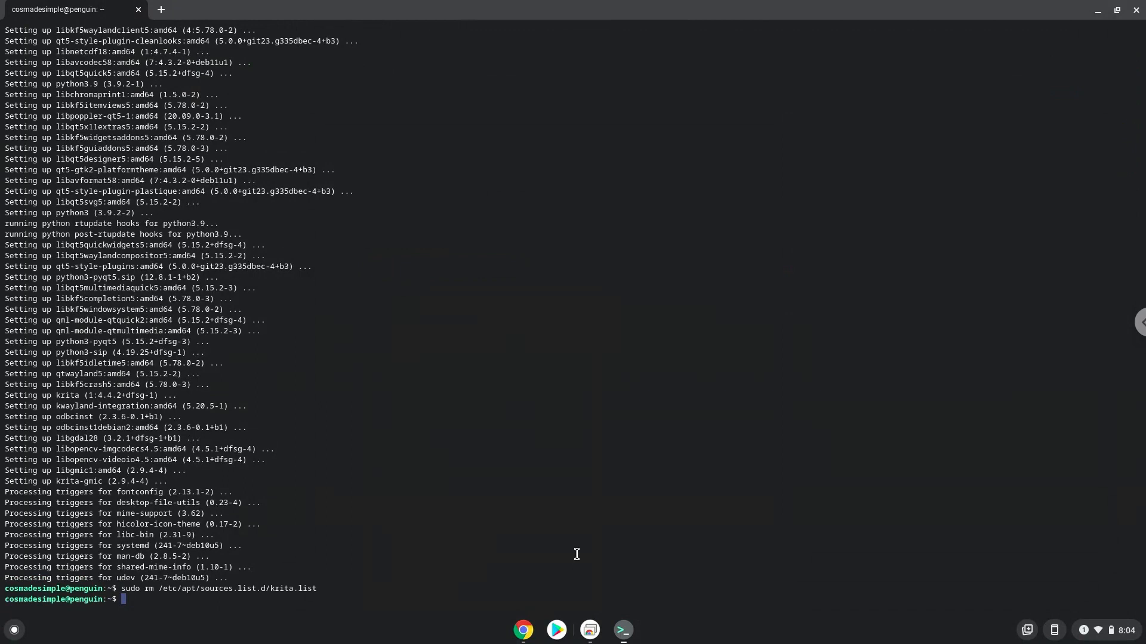
{"action": "mouse_move", "coordinate": [523, 630]}
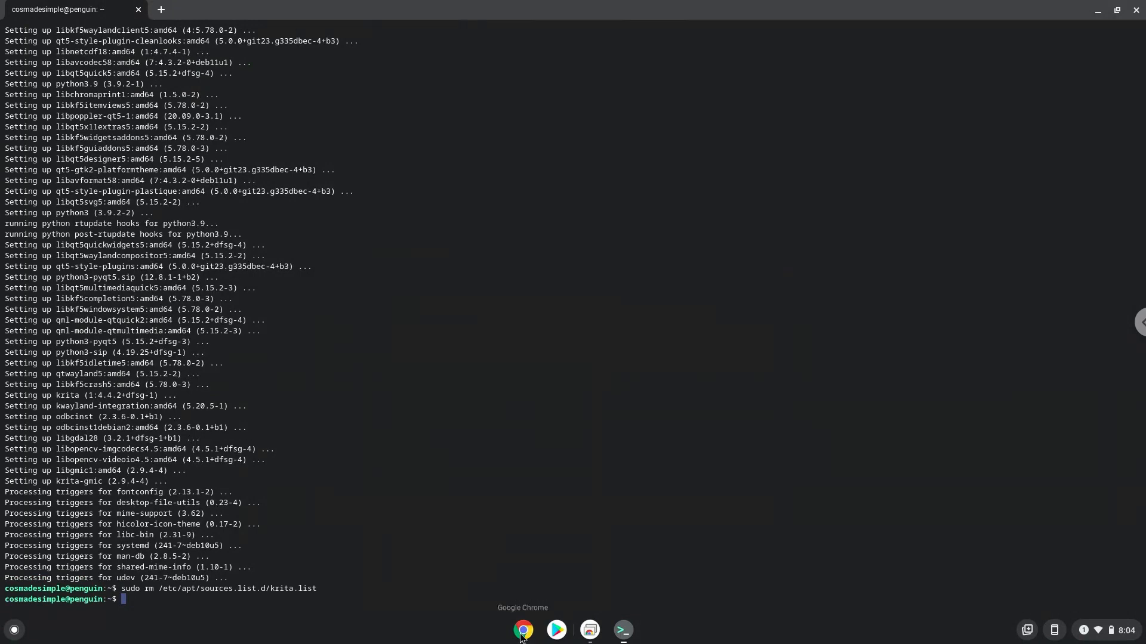
{"action": "left_click", "coordinate": [523, 630]}
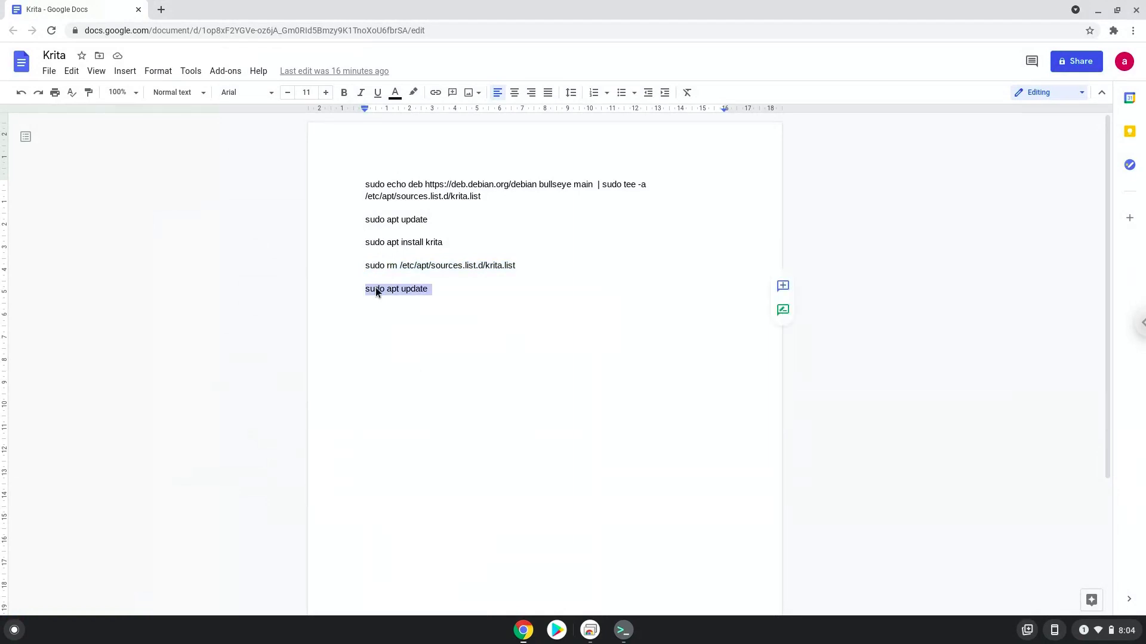
{"action": "mouse_move", "coordinate": [521, 450]}
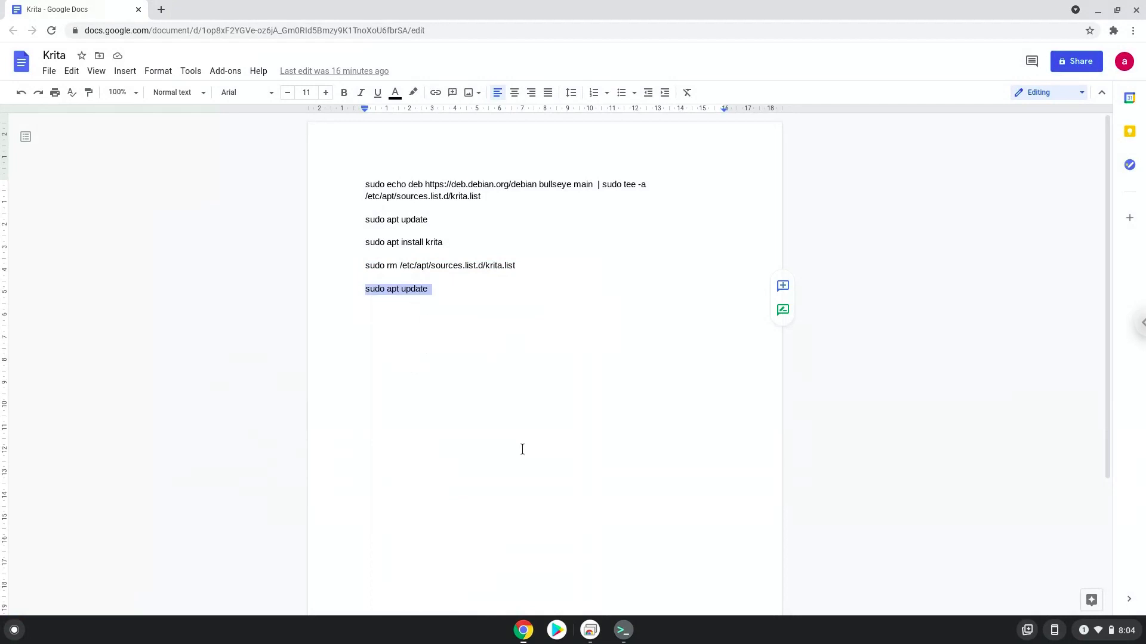
Step: Run 'sudo apt update' in the terminal to refresh the package lists
{"action": "left_click", "coordinate": [622, 629]}
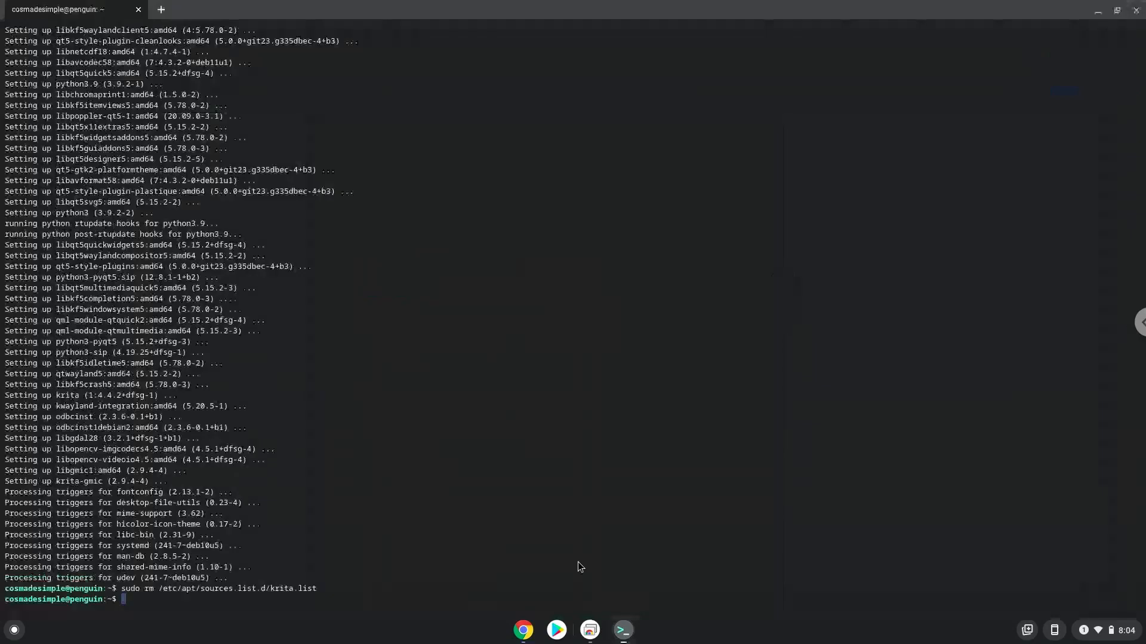
{"action": "mouse_move", "coordinate": [556, 530]}
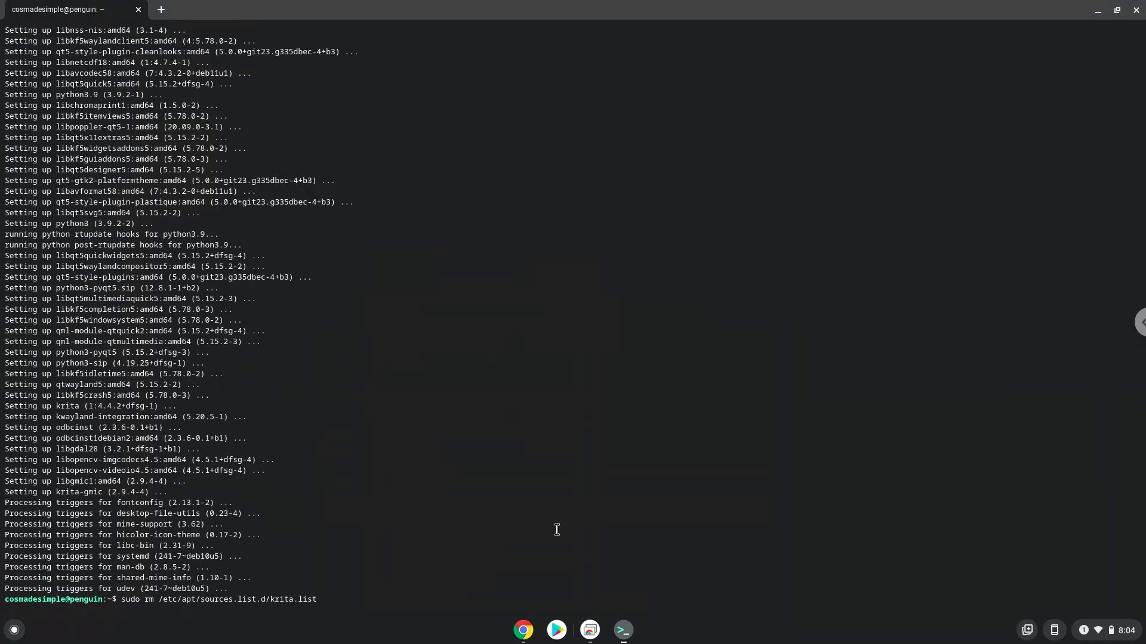
{"action": "type", "text": "sudo apt update"}
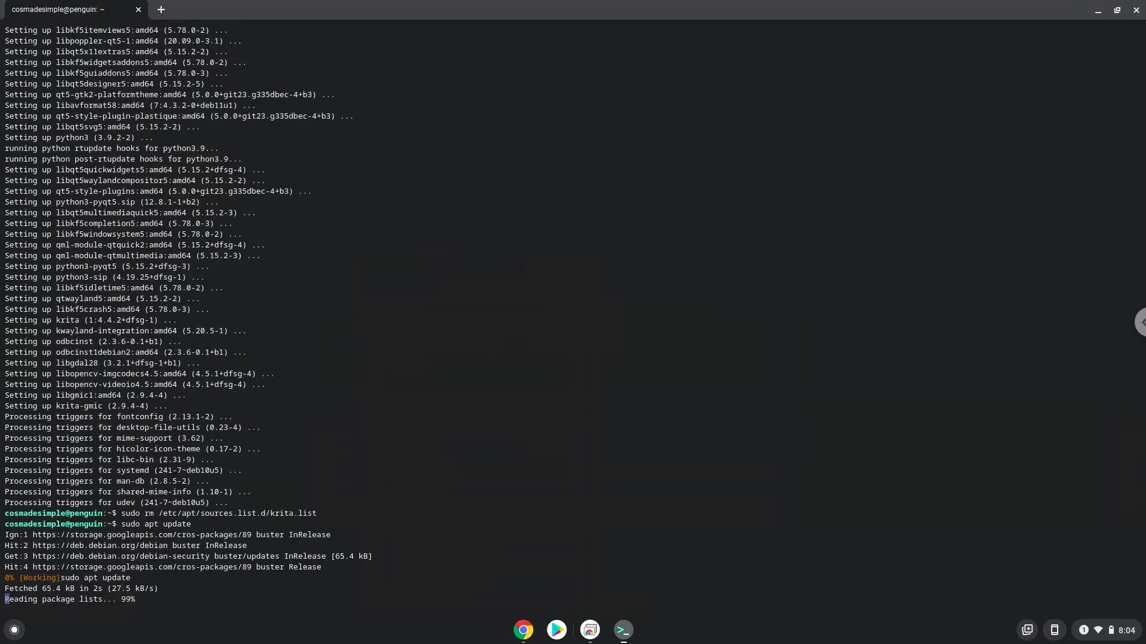
{"action": "key", "text": "Return"}
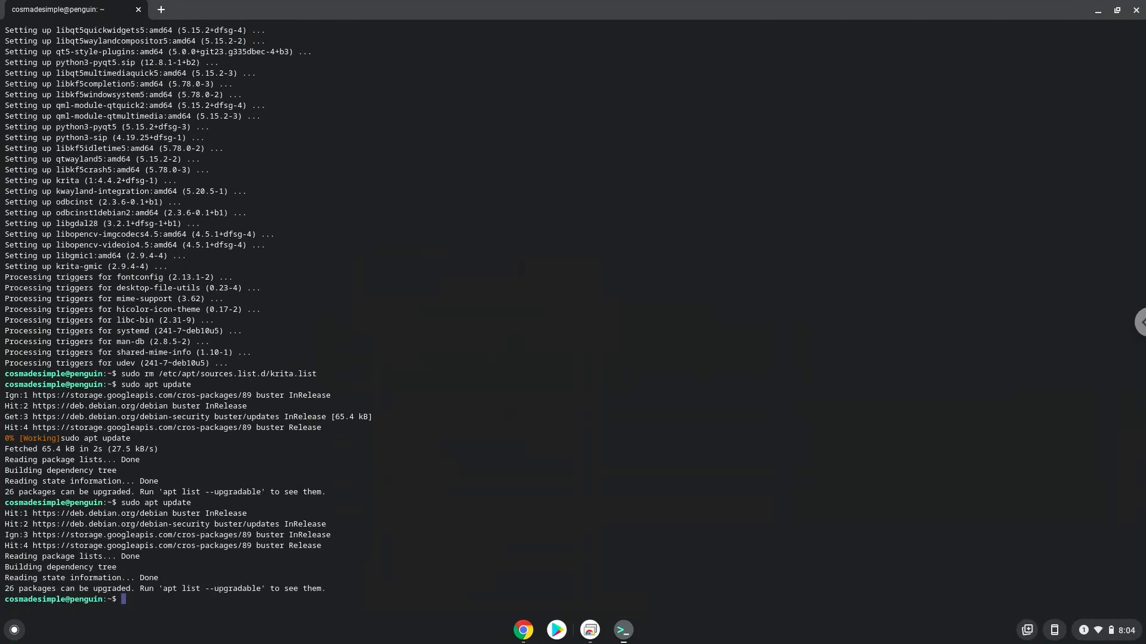
{"action": "mouse_move", "coordinate": [1131, 13]}
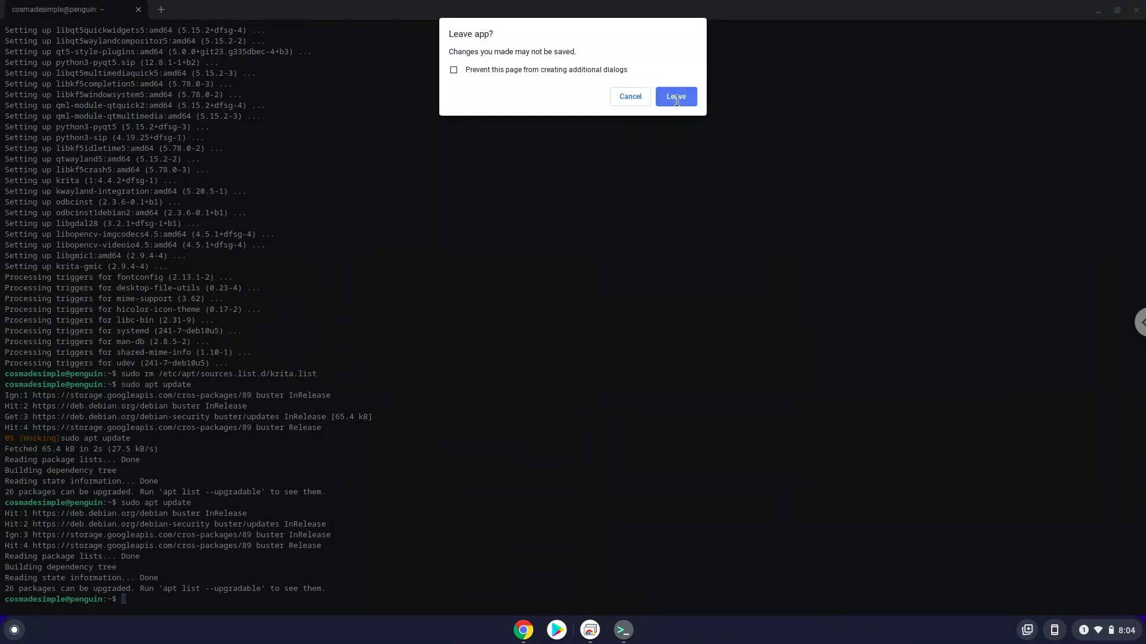
Step: Confirm leaving the terminal, then launch Krita from the ChromeOS launcher
{"action": "left_click", "coordinate": [673, 97]}
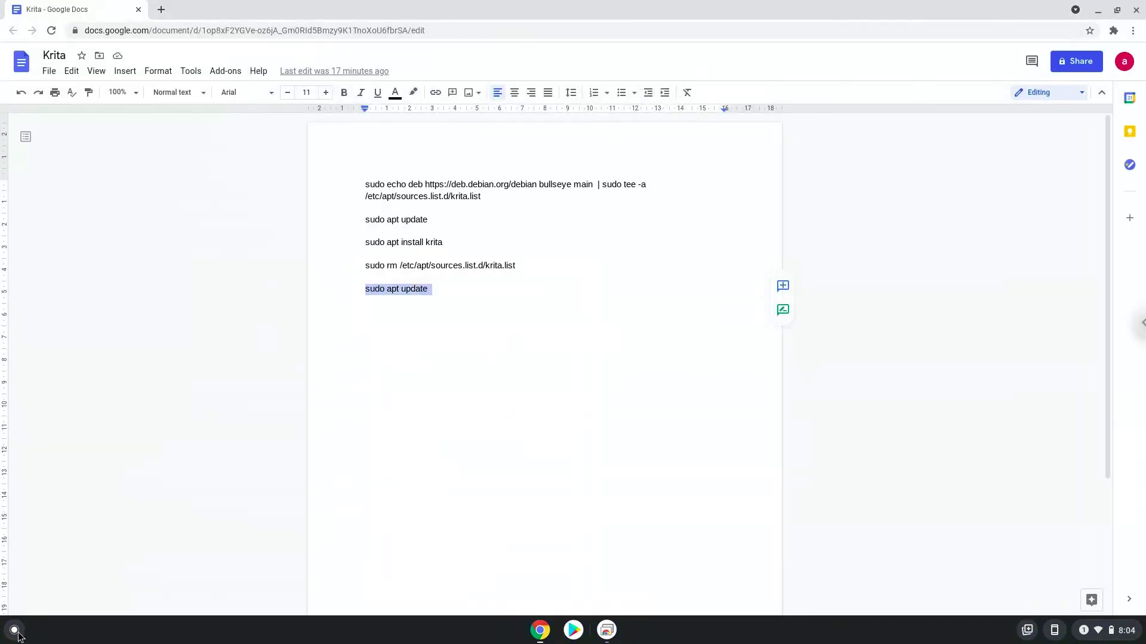
{"action": "left_click", "coordinate": [13, 630]}
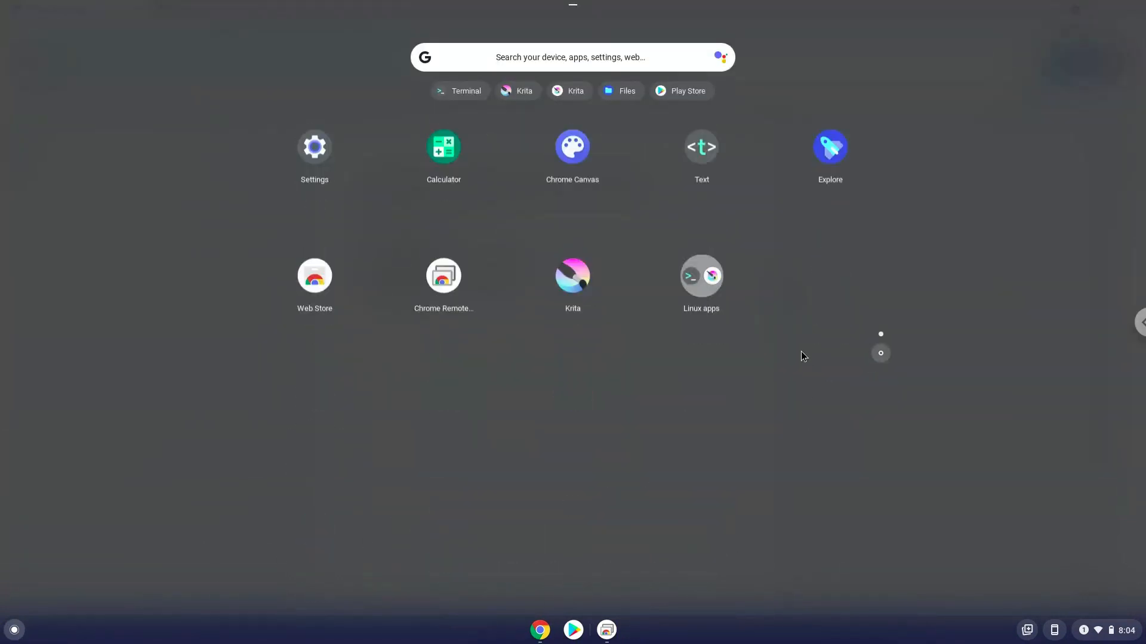
{"action": "left_click", "coordinate": [699, 275]}
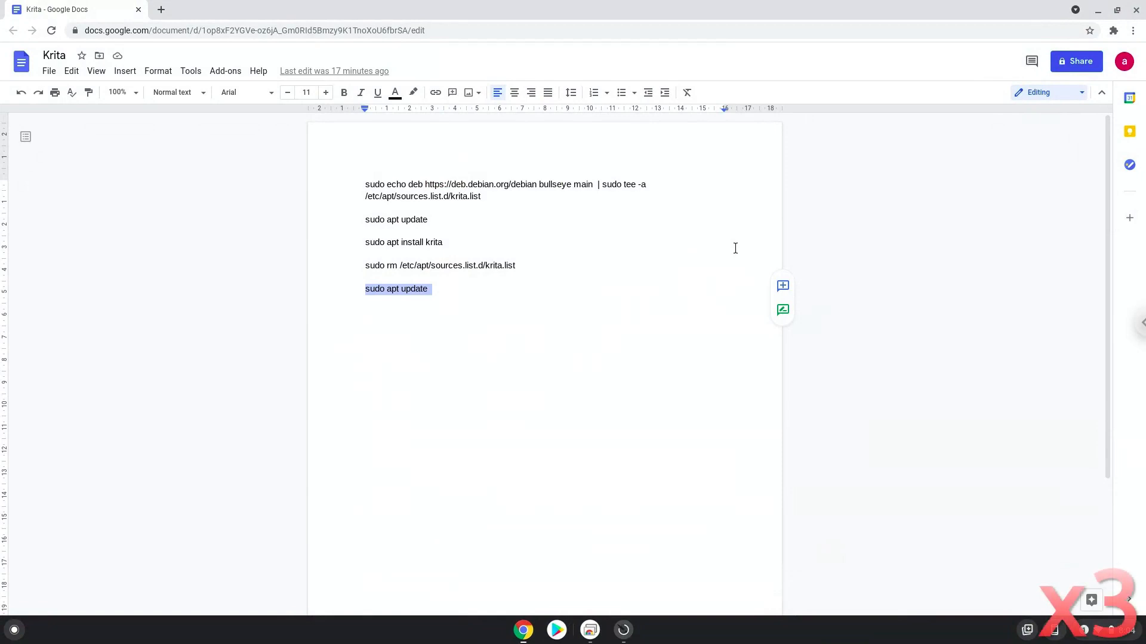
Step: Maximize the Krita window and start a new file from the Start screen
{"action": "left_click", "coordinate": [622, 630]}
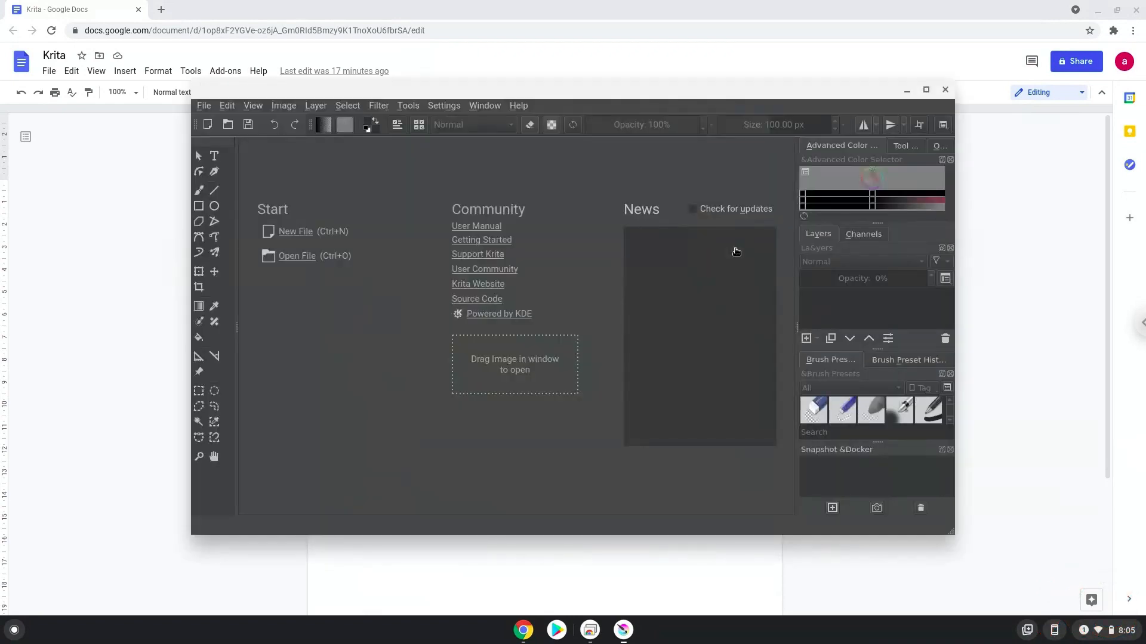
{"action": "mouse_move", "coordinate": [802, 194]}
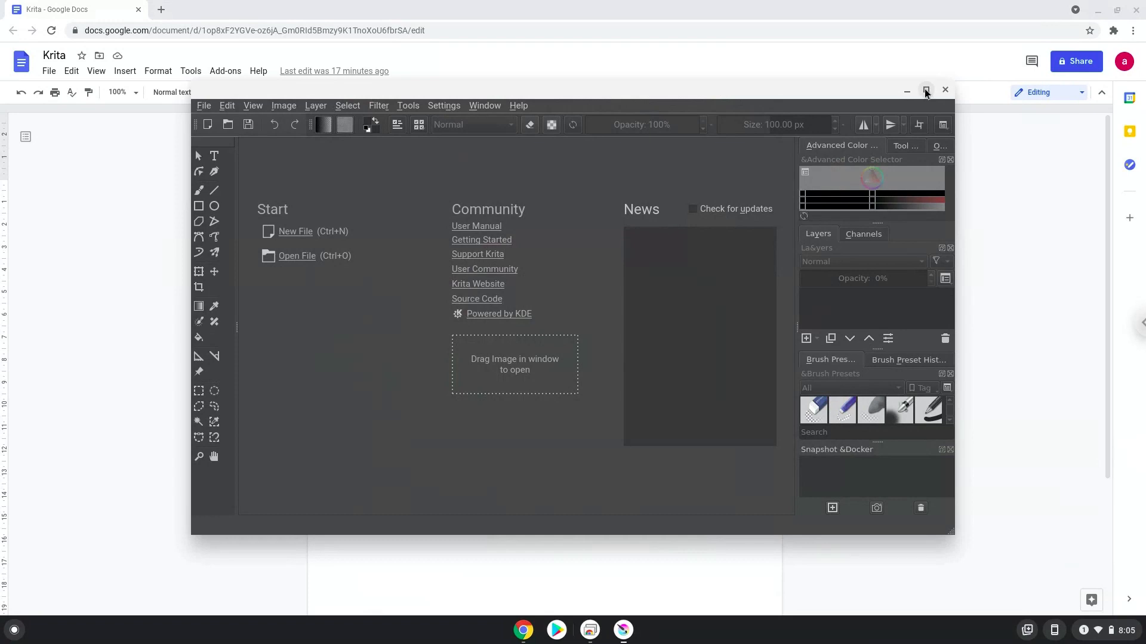
{"action": "left_click", "coordinate": [926, 90]}
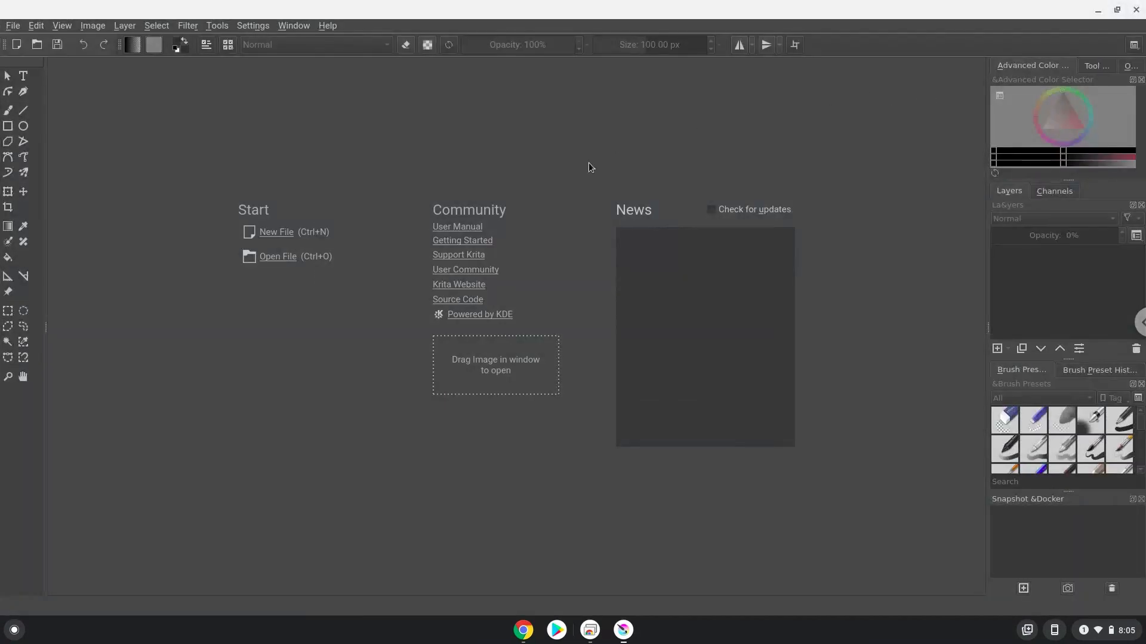
{"action": "mouse_move", "coordinate": [284, 234]}
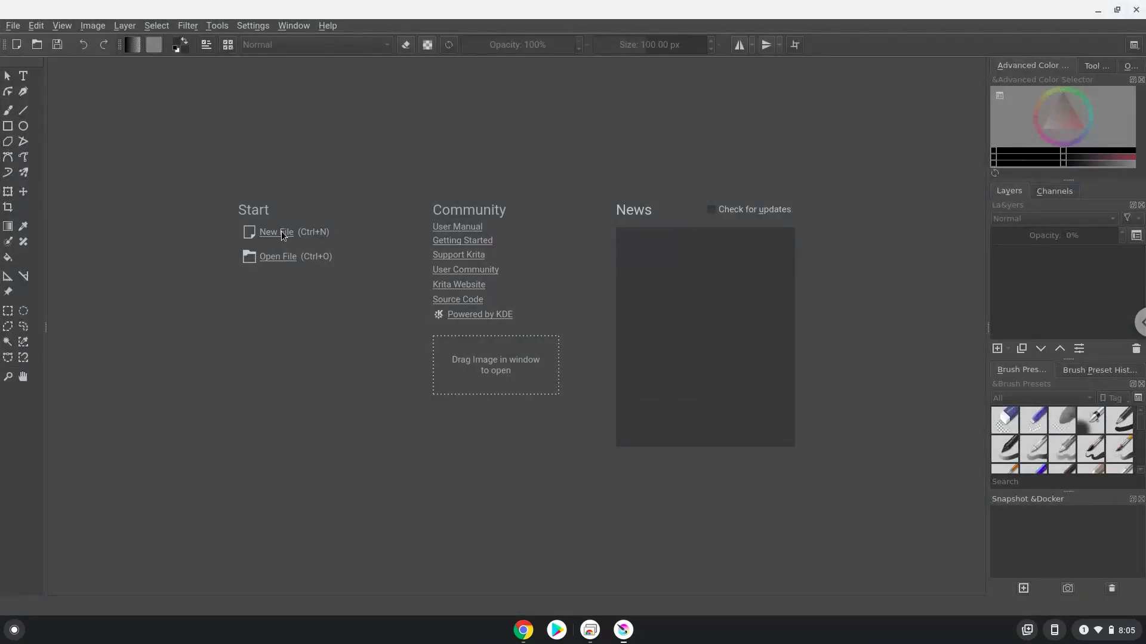
{"action": "left_click", "coordinate": [276, 231]}
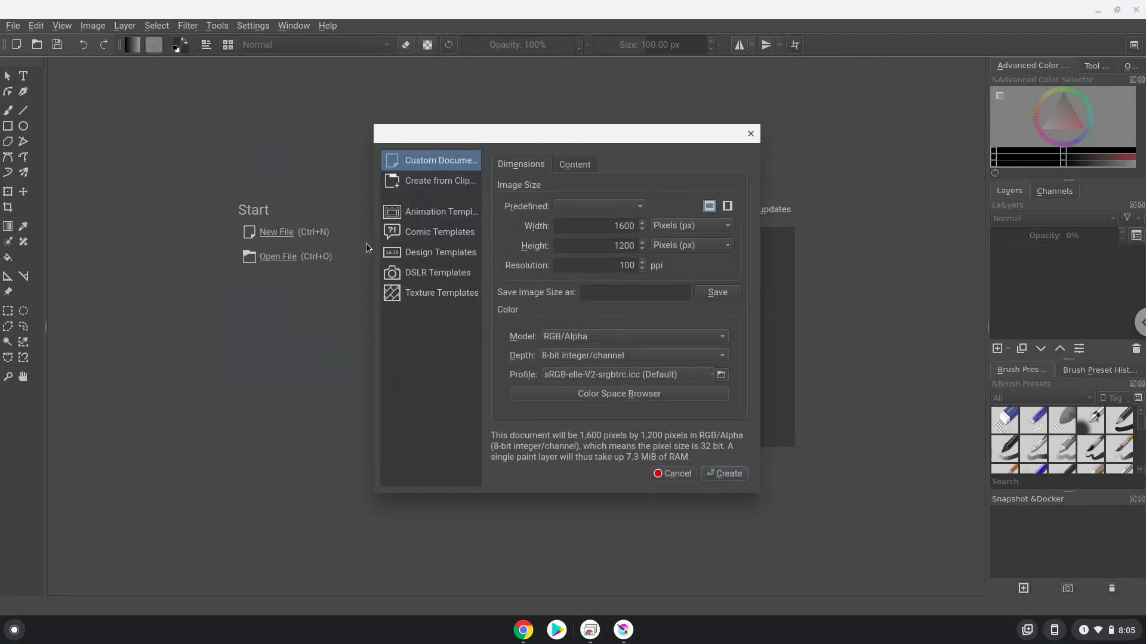
Step: Create a document from the European BD comic template with its eight-panel grid
{"action": "left_click", "coordinate": [432, 232]}
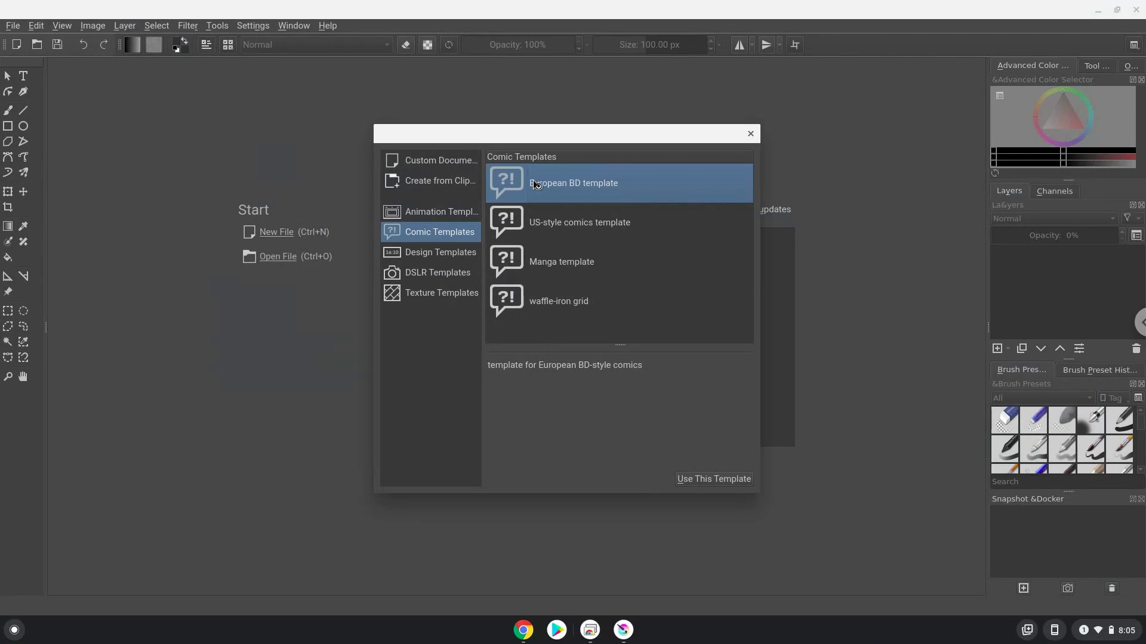
{"action": "mouse_move", "coordinate": [538, 184]}
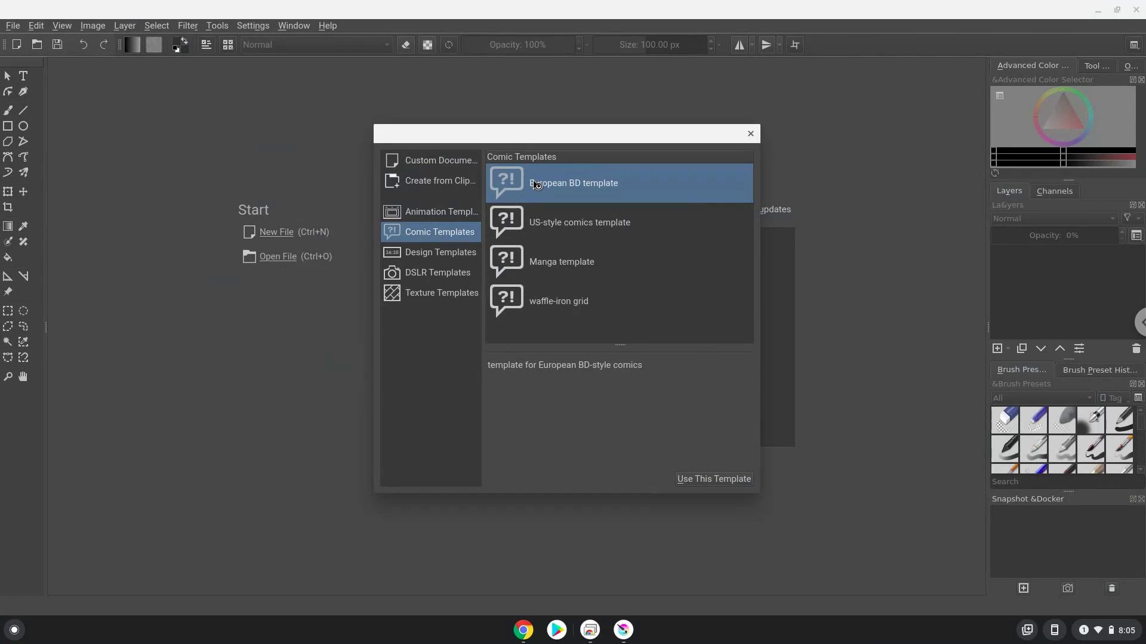
{"action": "left_click", "coordinate": [713, 478]}
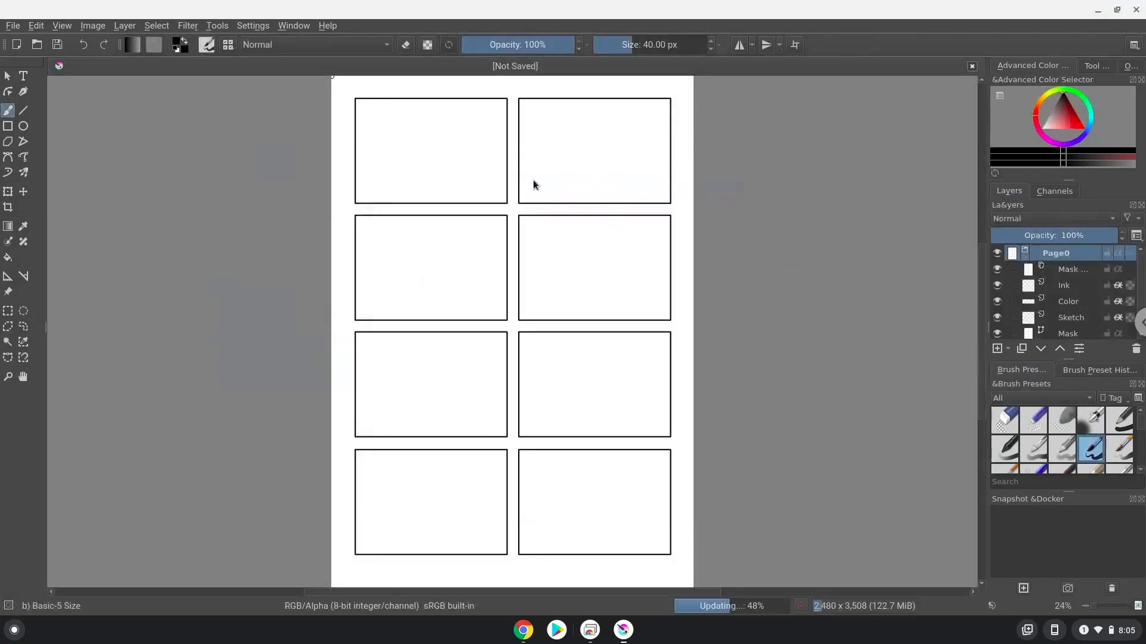